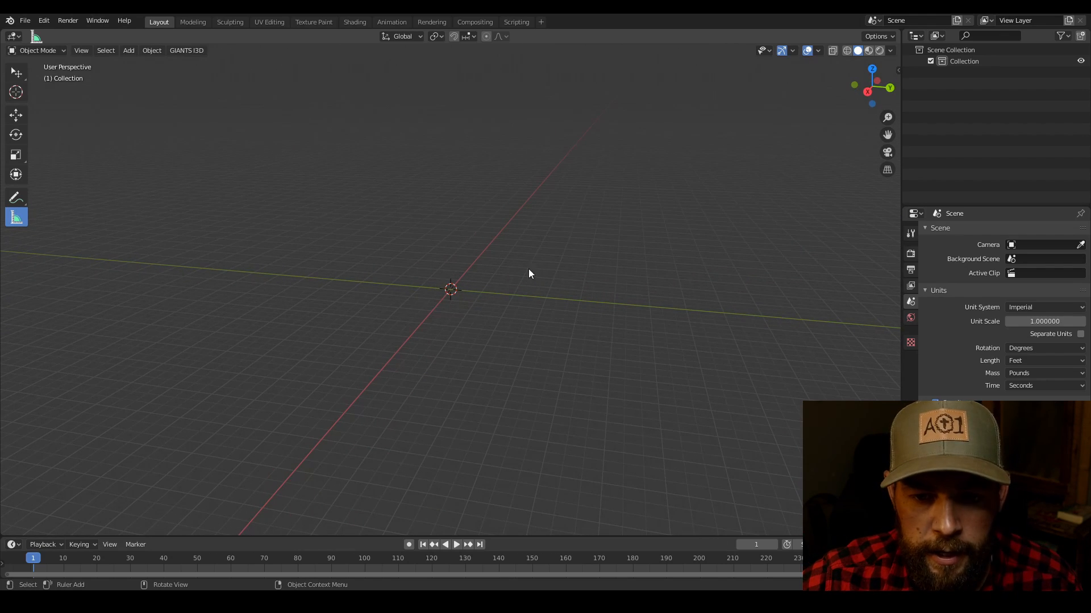
Add a cube to the scene, enter Edit Mode and select the Move tool
click(128, 50)
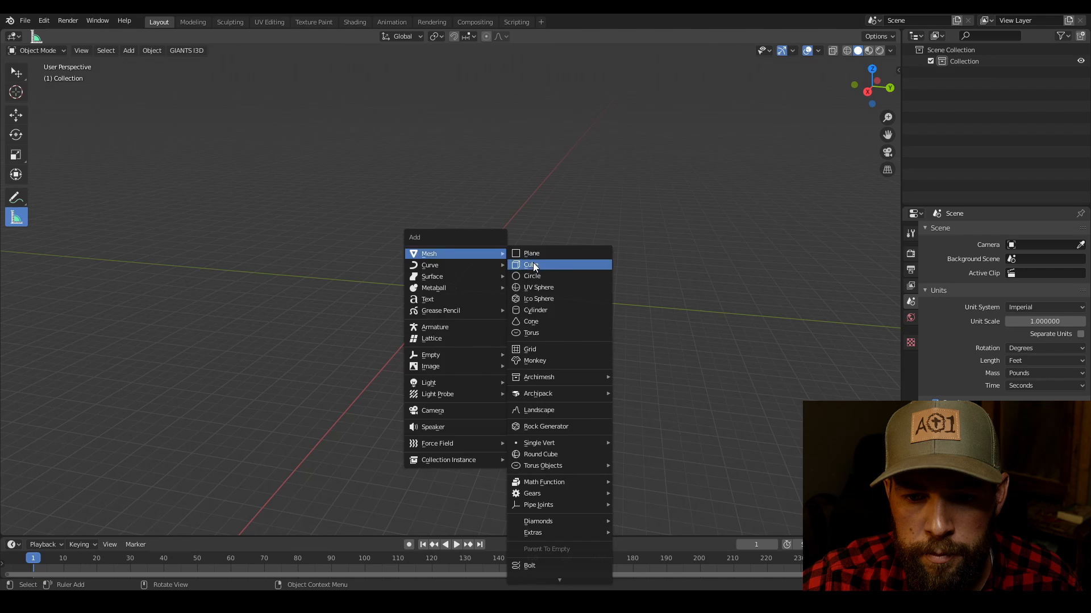
click(530, 264)
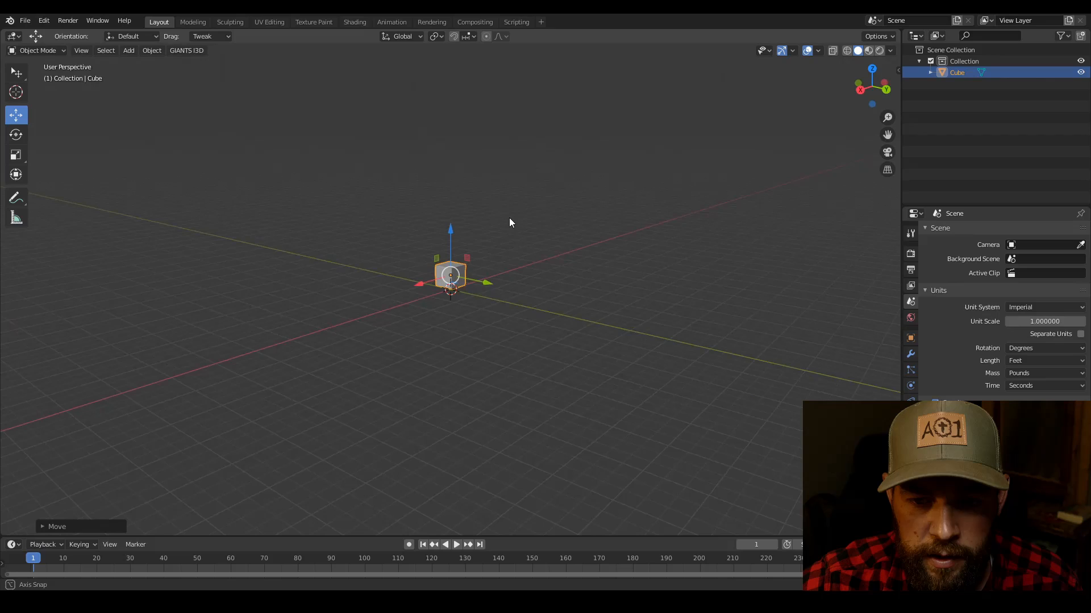
key(Tab)
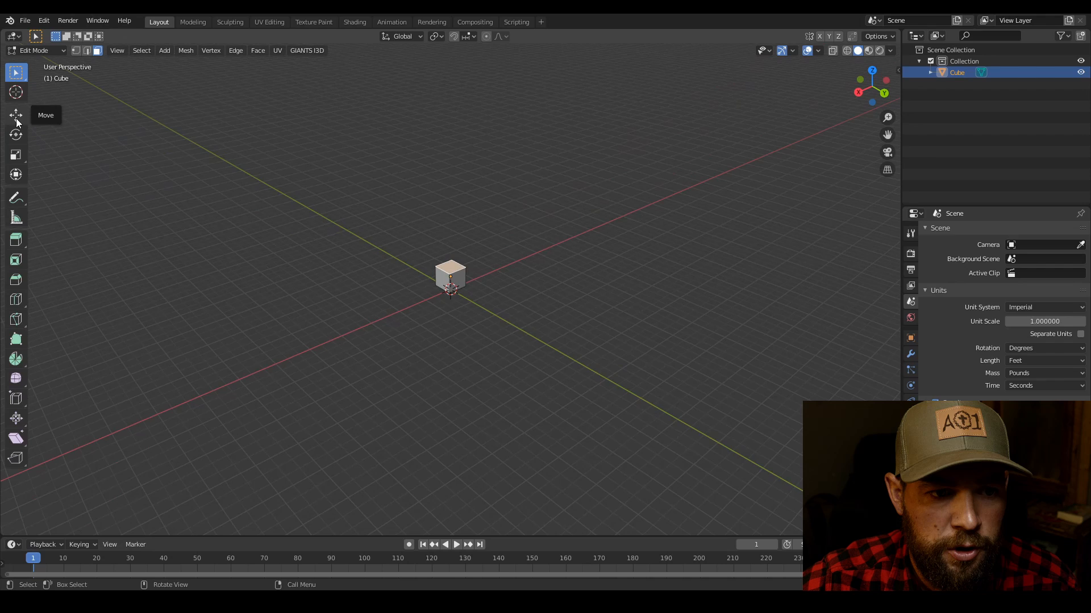
click(16, 115)
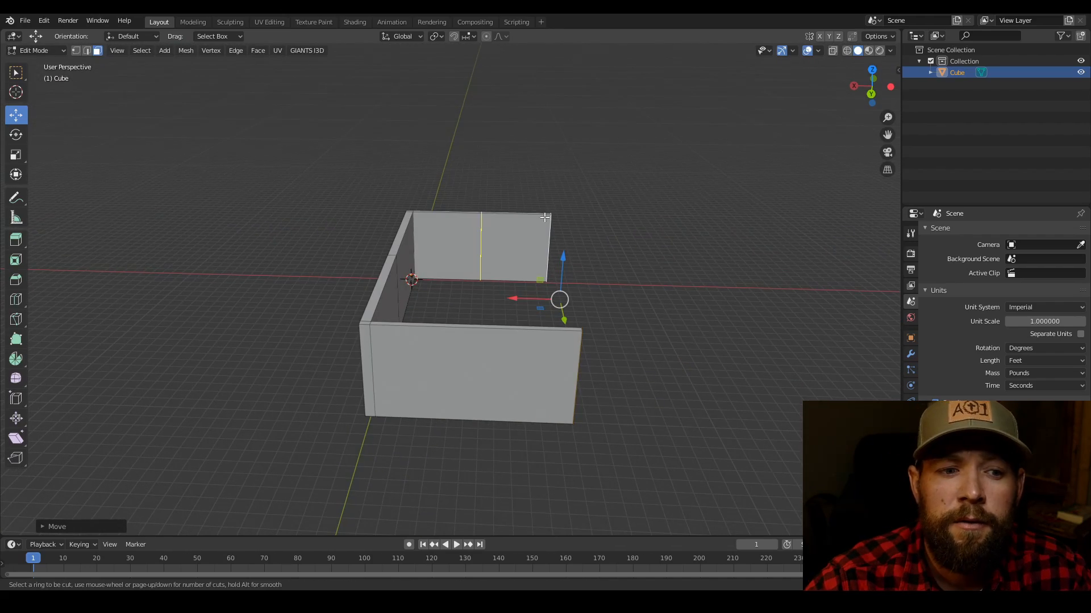
Insert an edge loop across the walls and orbit the view around the house
key(KP_1)
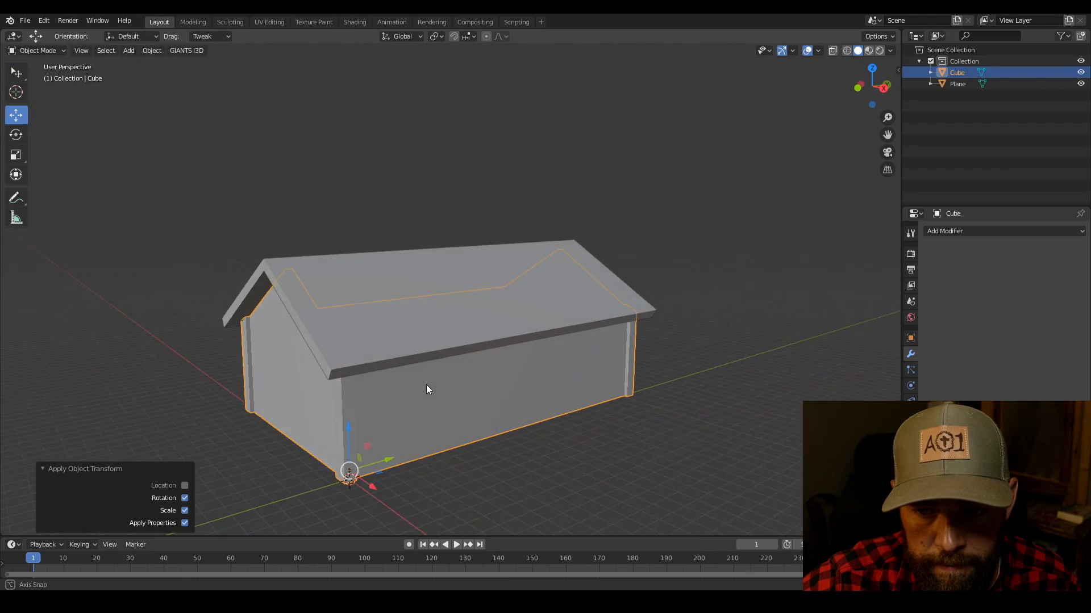
drag(427, 389, 476, 380)
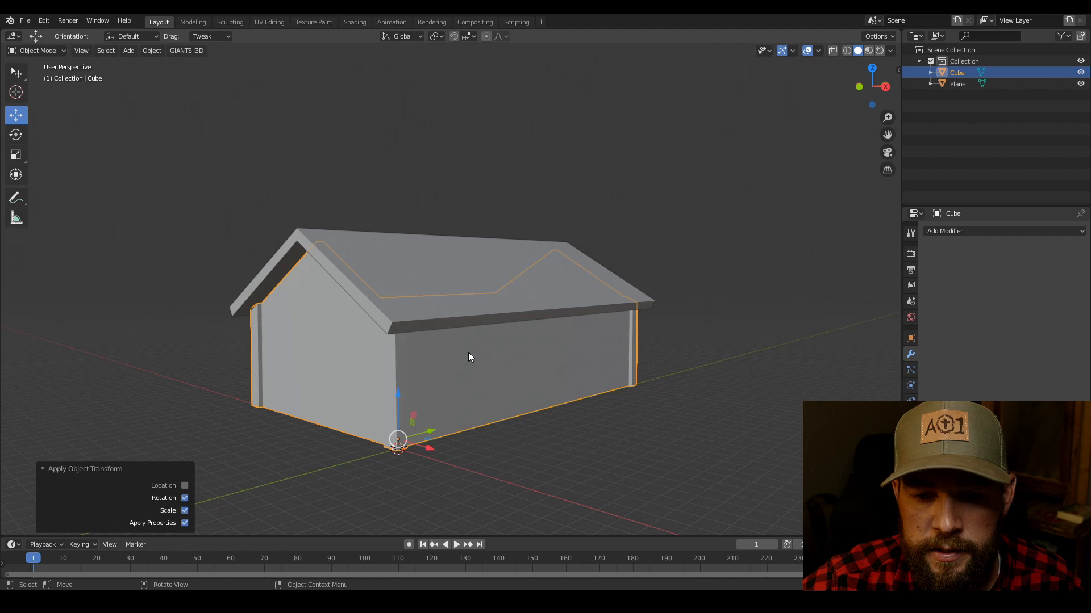
Smart-UV-unwrap the walls and switch the lower editor to the Shader Editor
key(Tab)
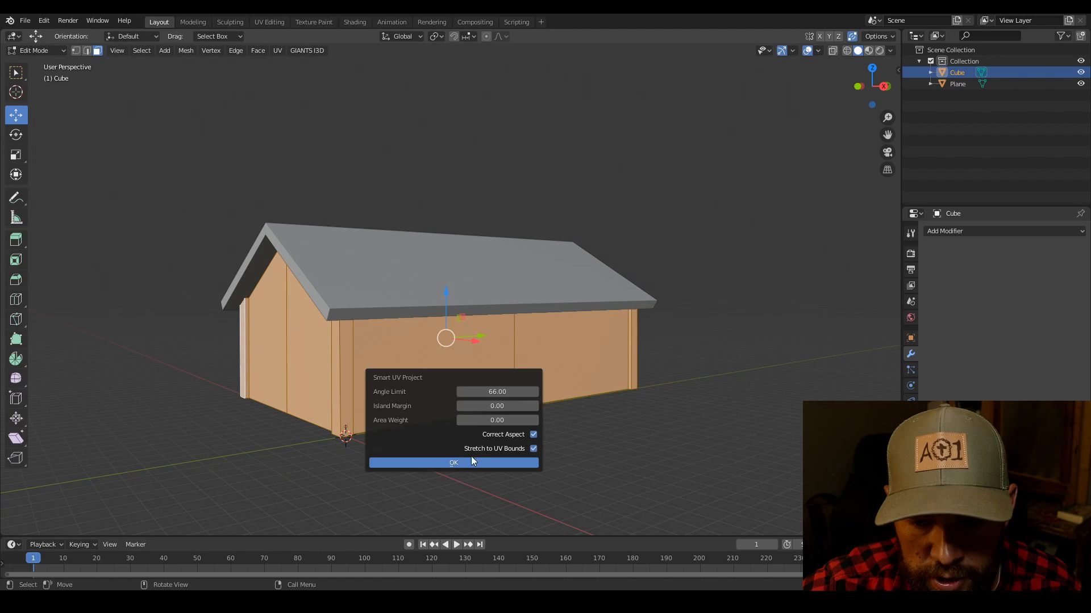
click(453, 462)
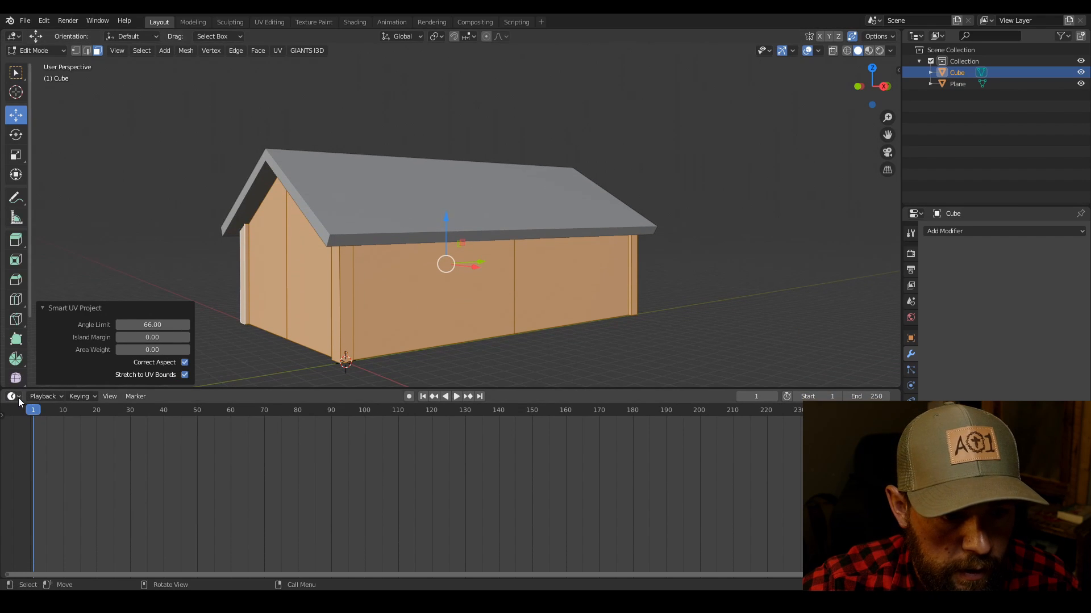
click(11, 397)
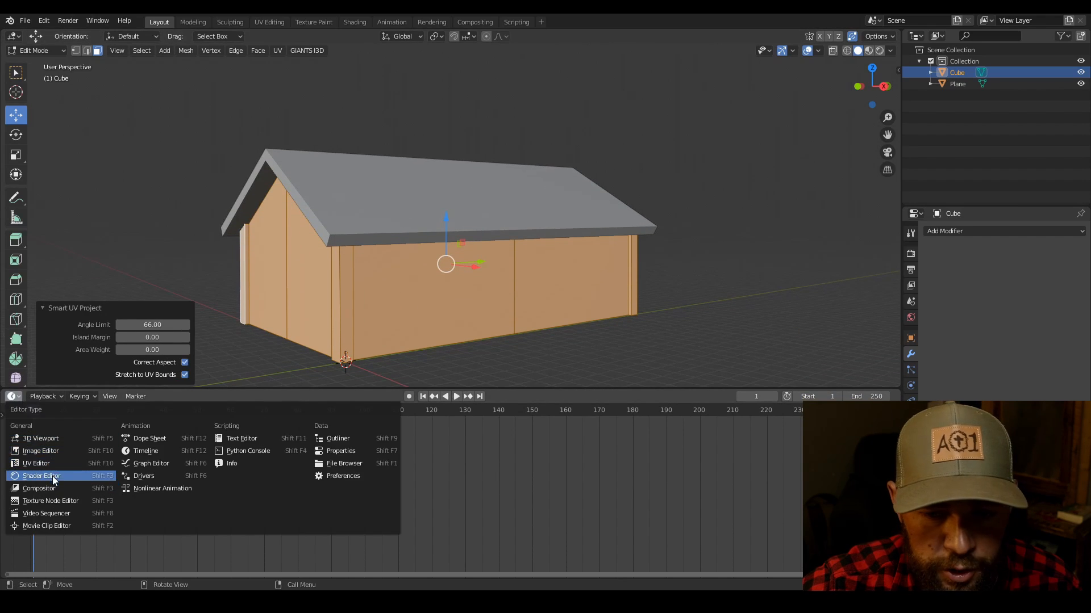
click(39, 476)
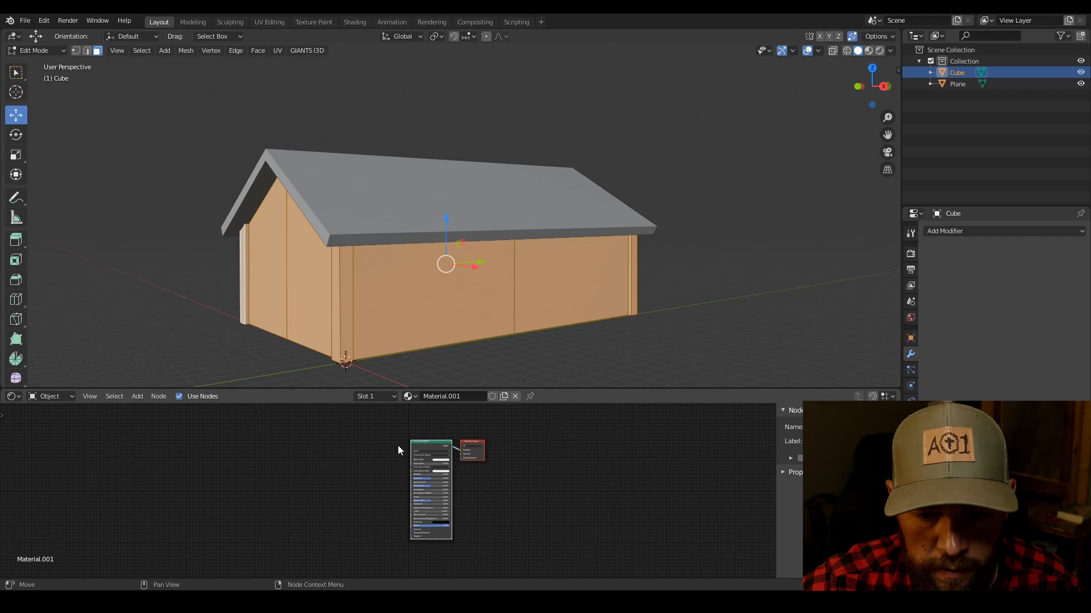
Add an Image Texture node and link its Color to the shader's Base Color
click(136, 397)
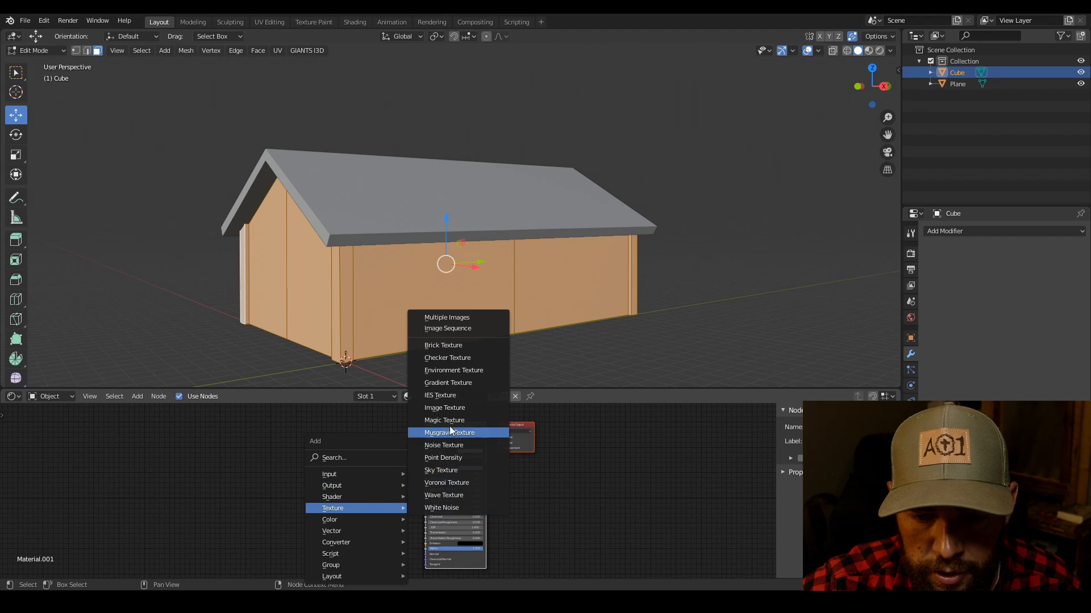
click(444, 408)
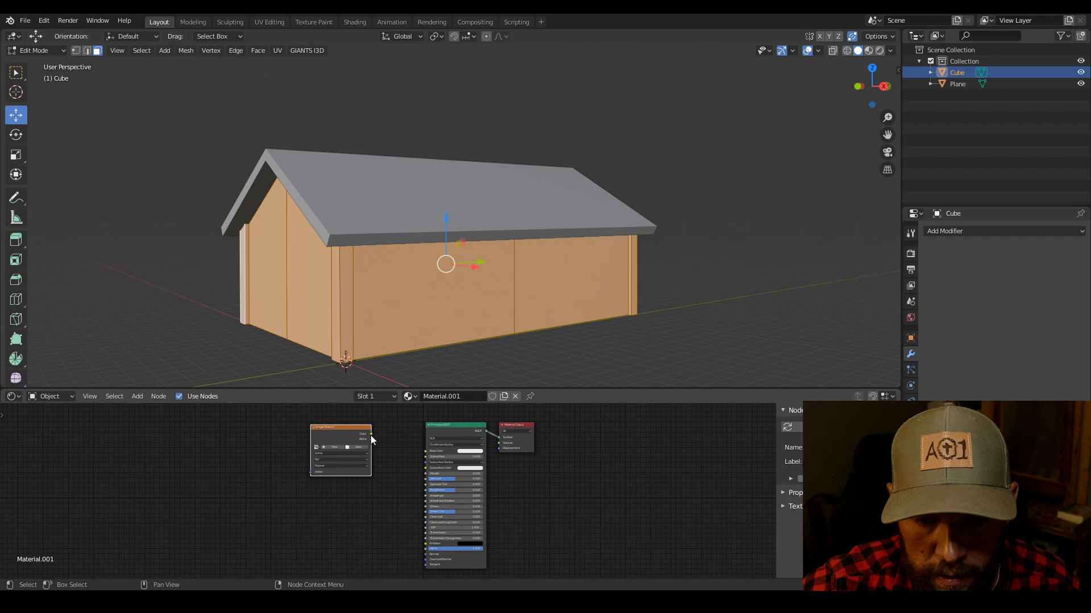
drag(372, 434, 422, 455)
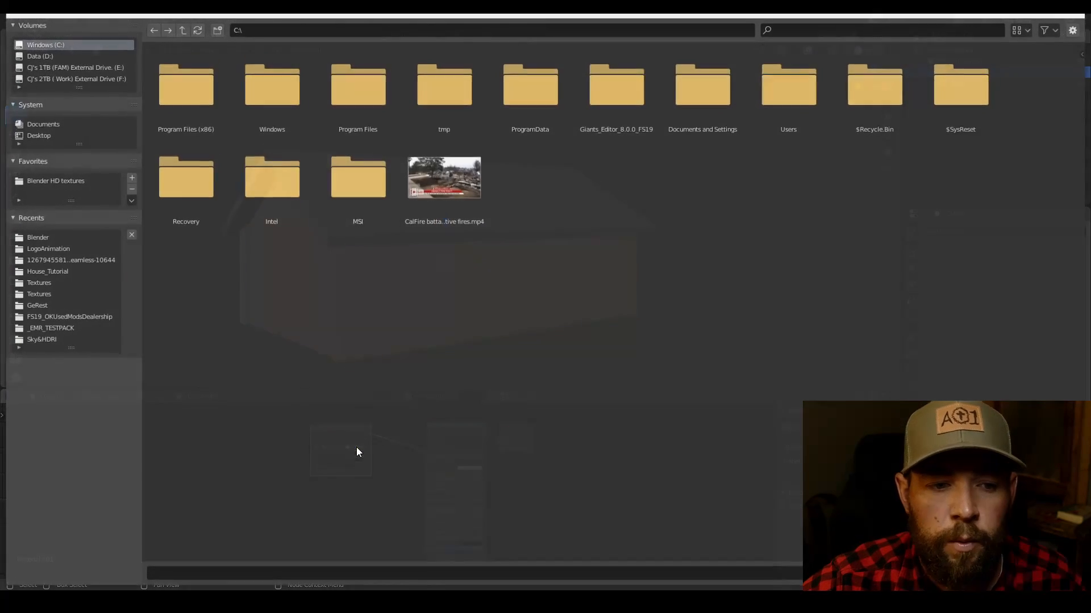
Load House_Siding_Diffuse.dds from House_Tutorial/Textures into the image node and view the house
click(38, 283)
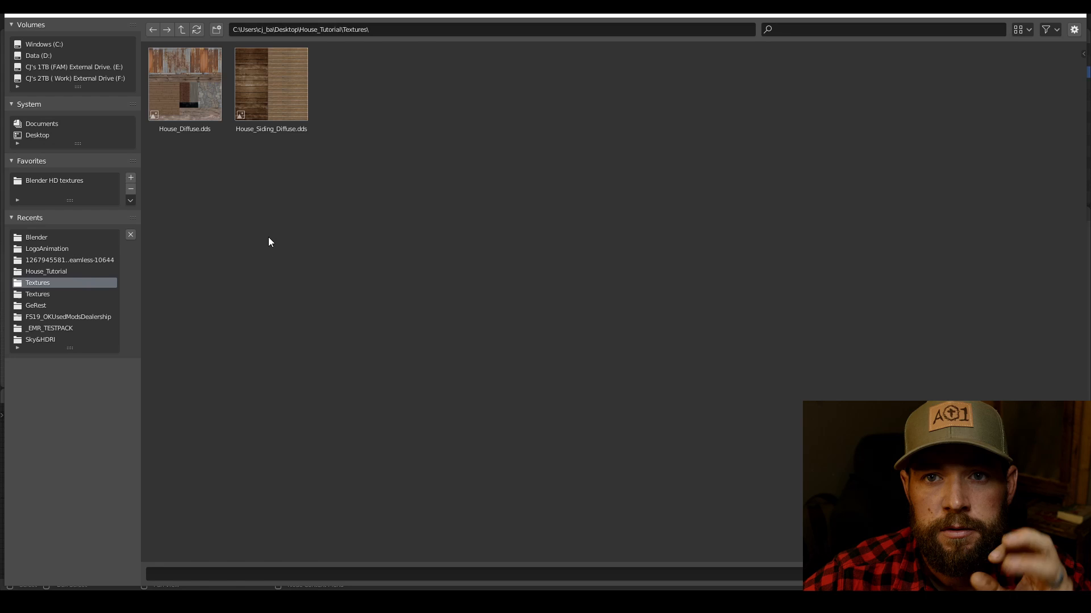
click(250, 95)
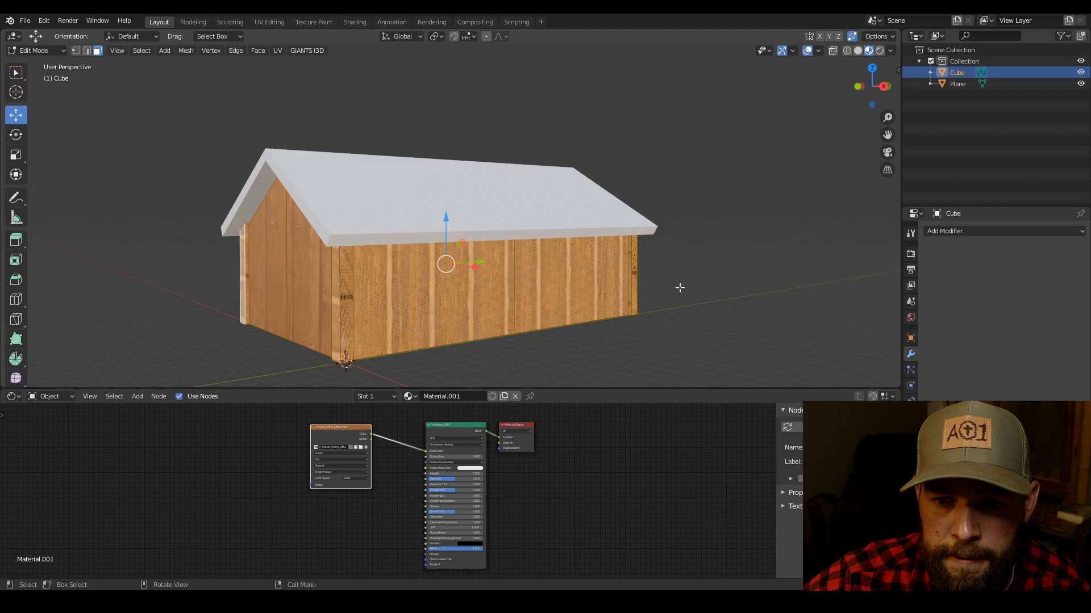
drag(679, 288, 768, 123)
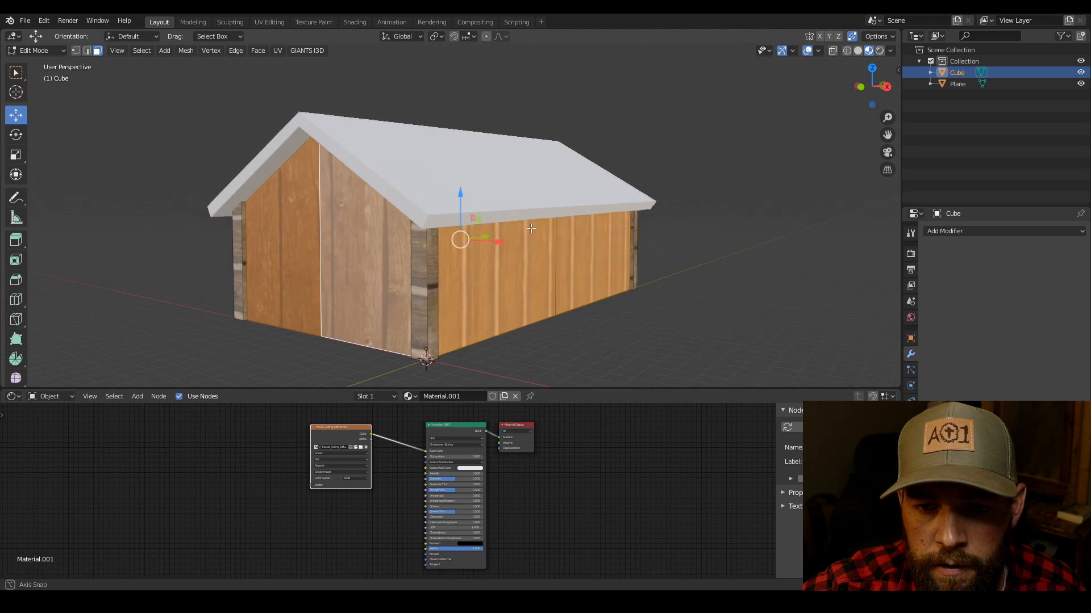
In the UV Editor, move and scale the long wall and gable UV islands over the siding
click(12, 397)
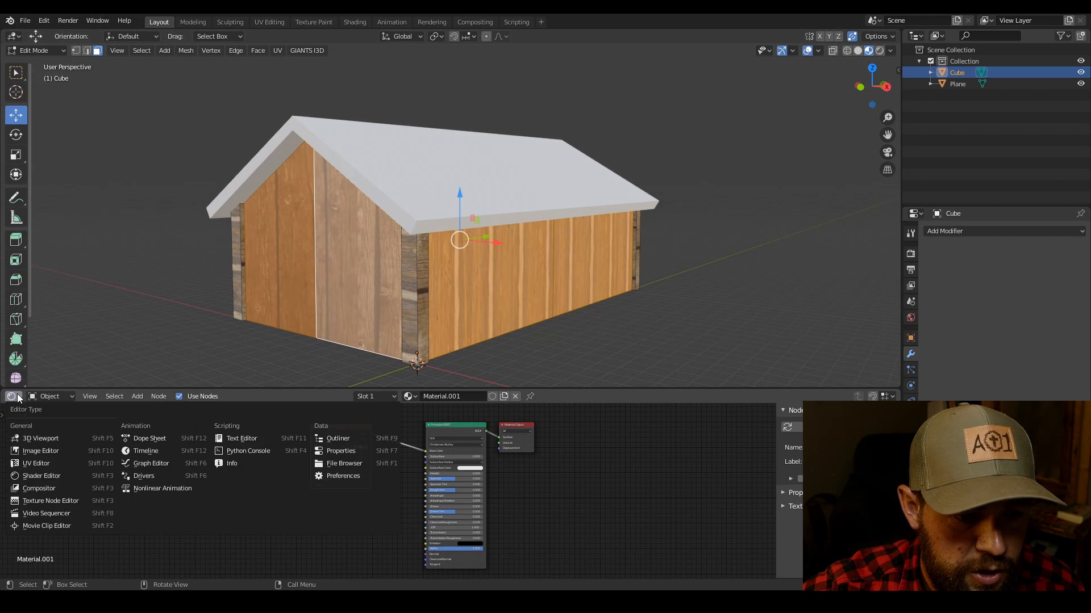
click(35, 463)
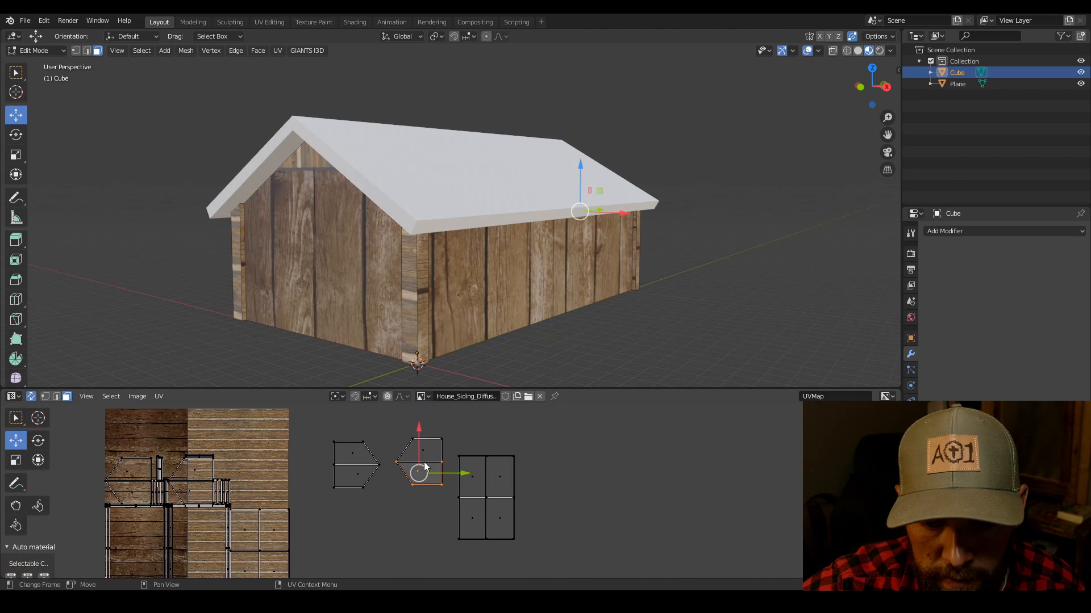
drag(419, 473, 419, 450)
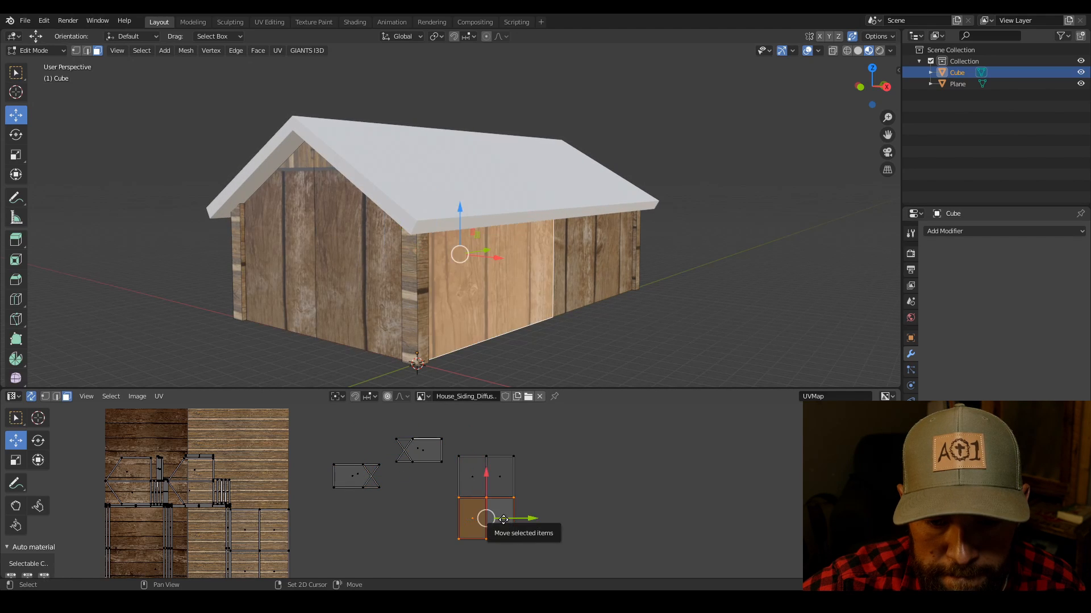
drag(487, 518, 487, 477)
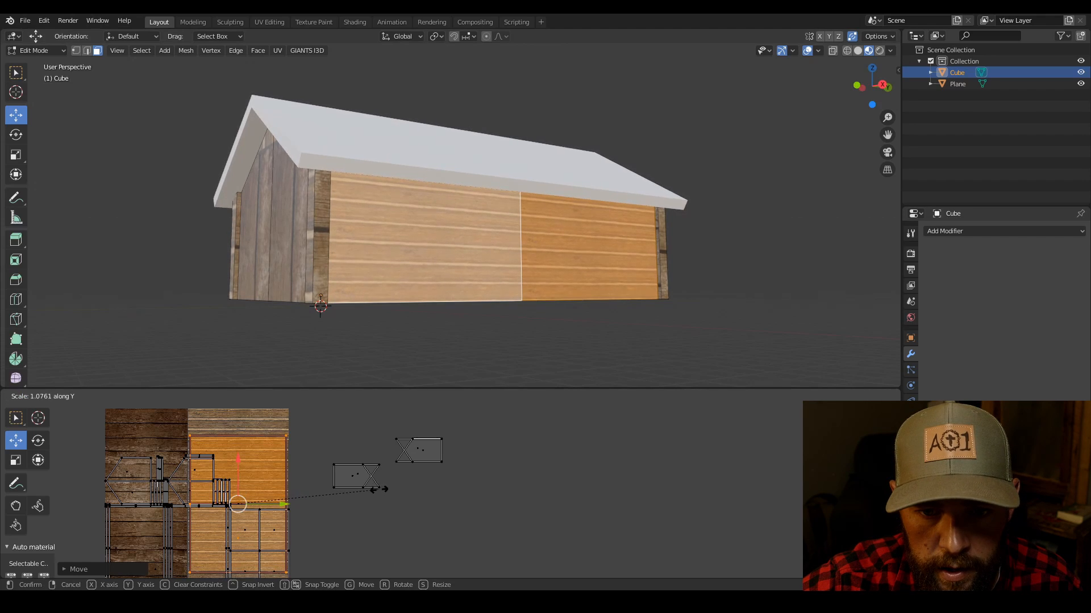
click(395, 497)
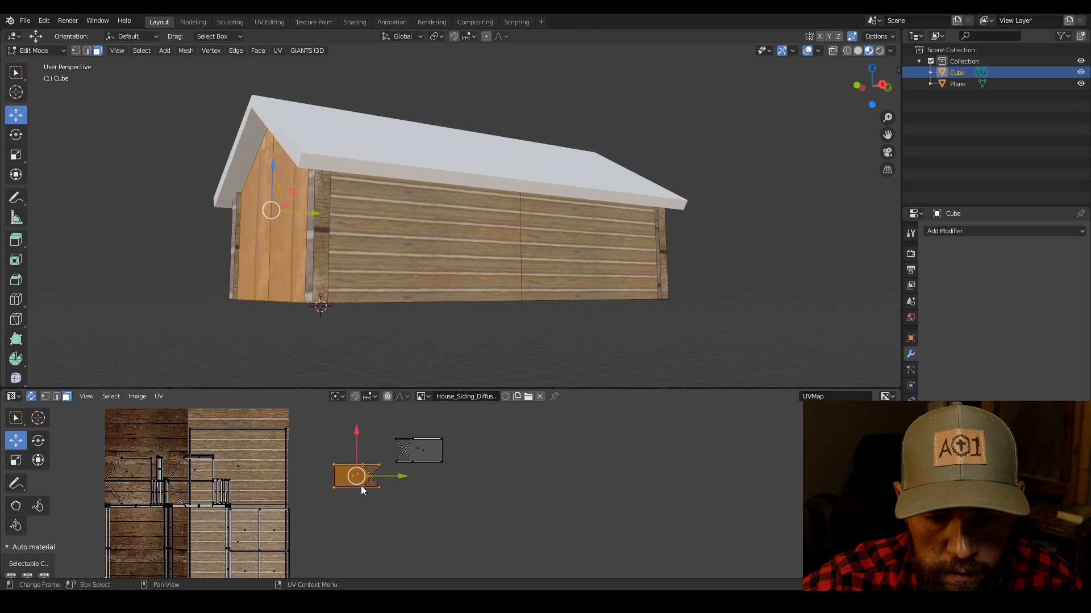
drag(355, 475, 419, 451)
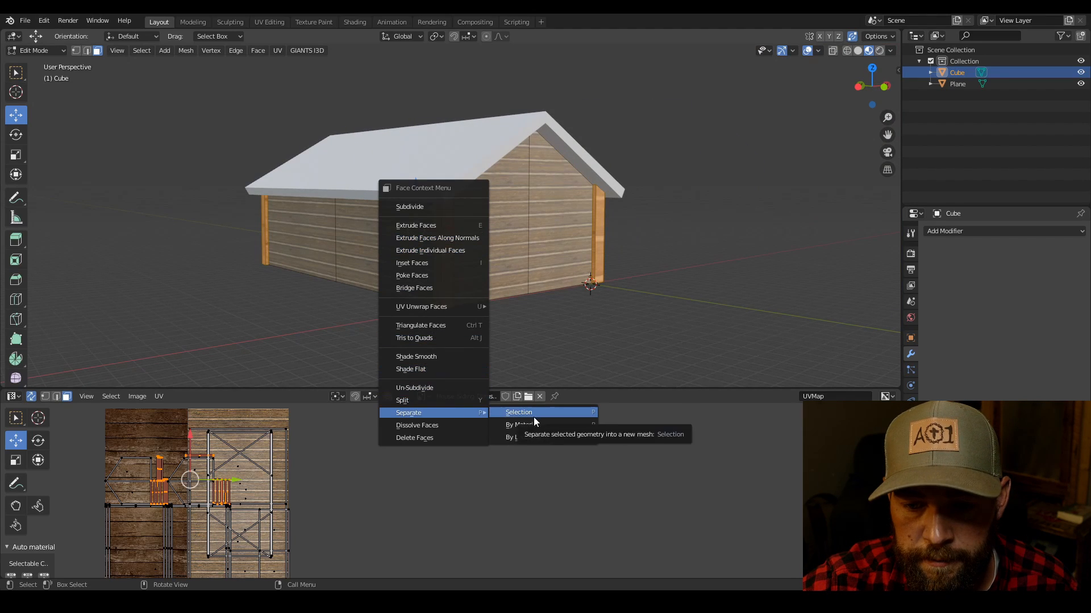
Separate the selected corner trim faces into a new object, Cube.001
click(518, 412)
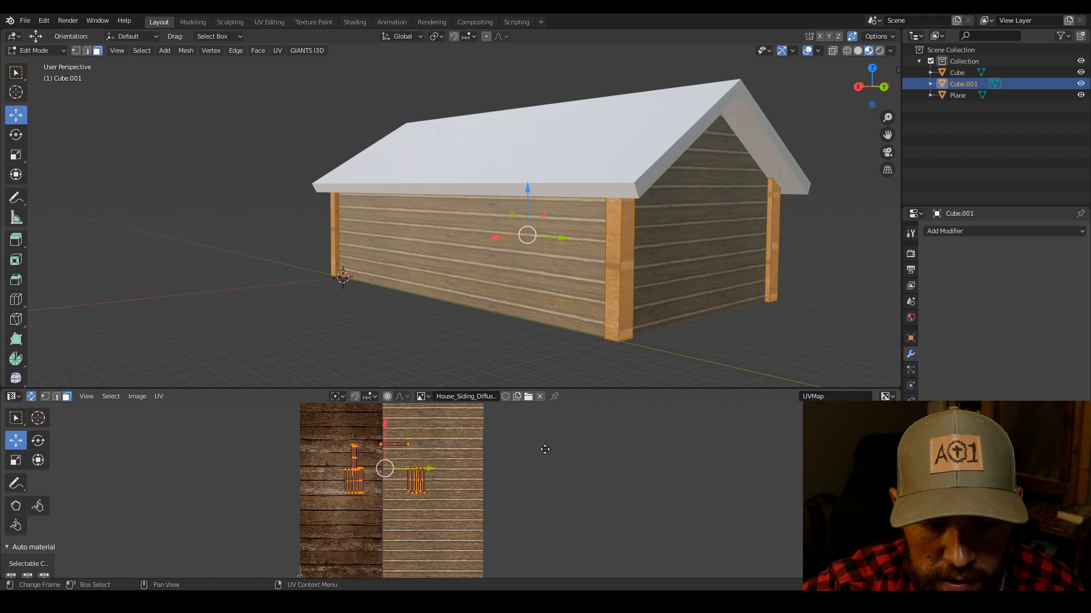
Return to the Shader Editor in Object Mode and rename Material.001 to 'Walls'
click(10, 397)
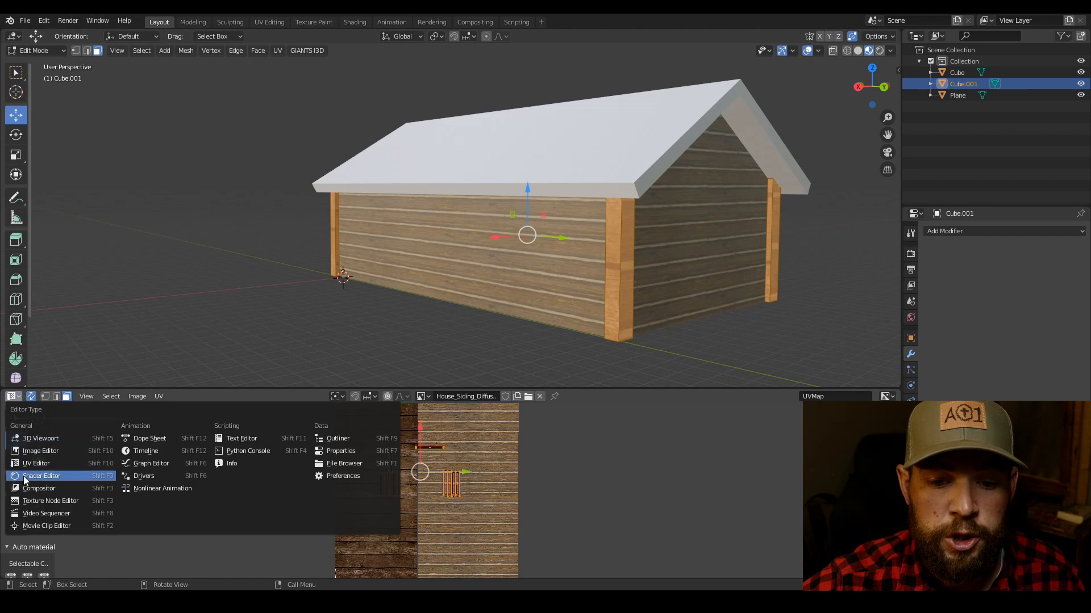
click(41, 476)
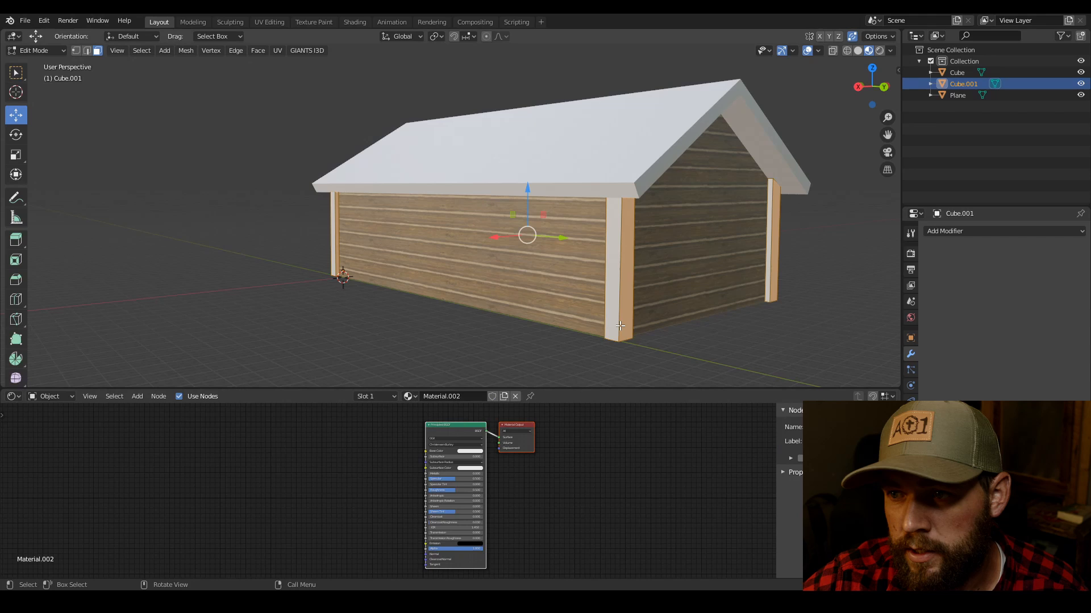
key(Tab)
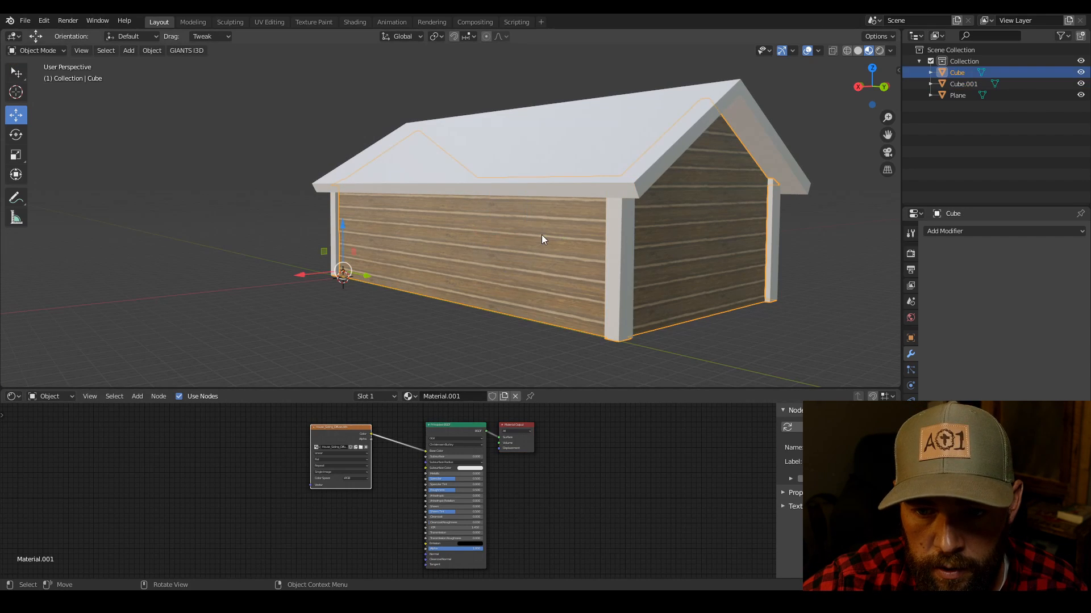
click(453, 396)
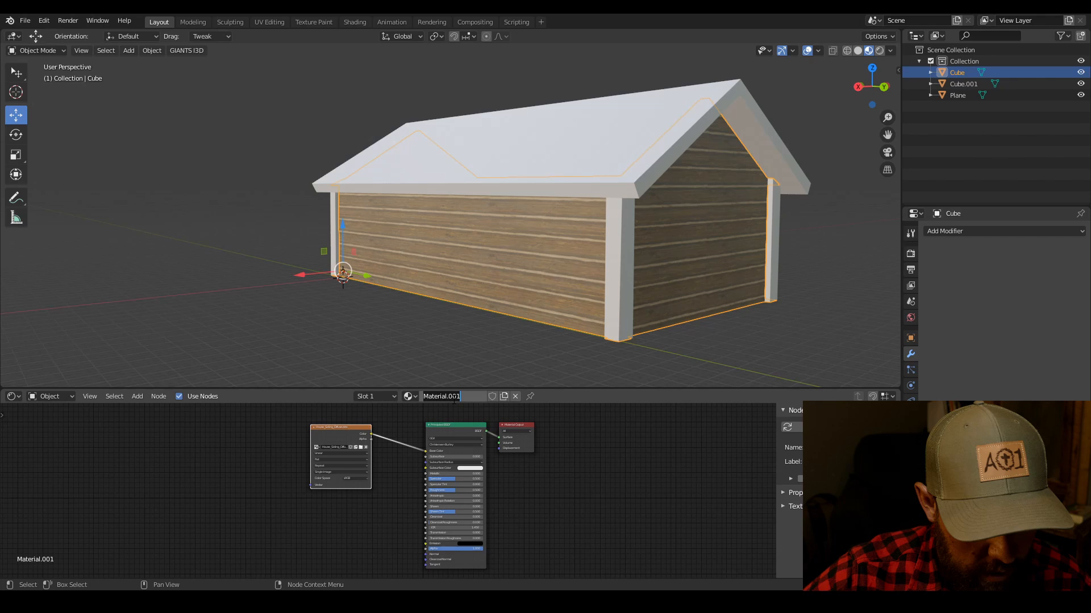
text(Walls)
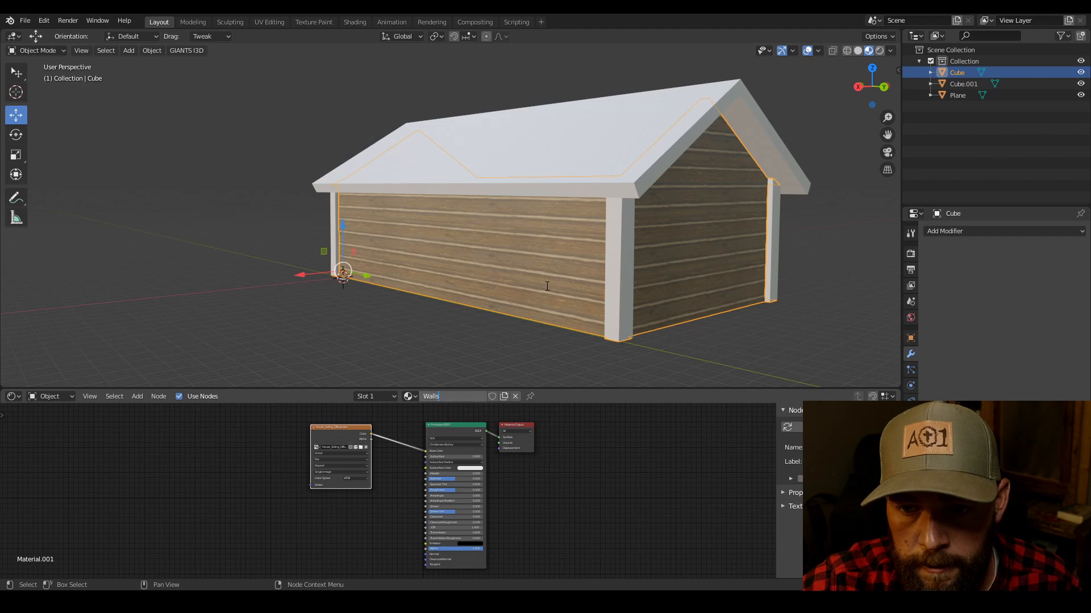
Select the corner posts, name their material 'House' and add an Image Texture node
click(964, 84)
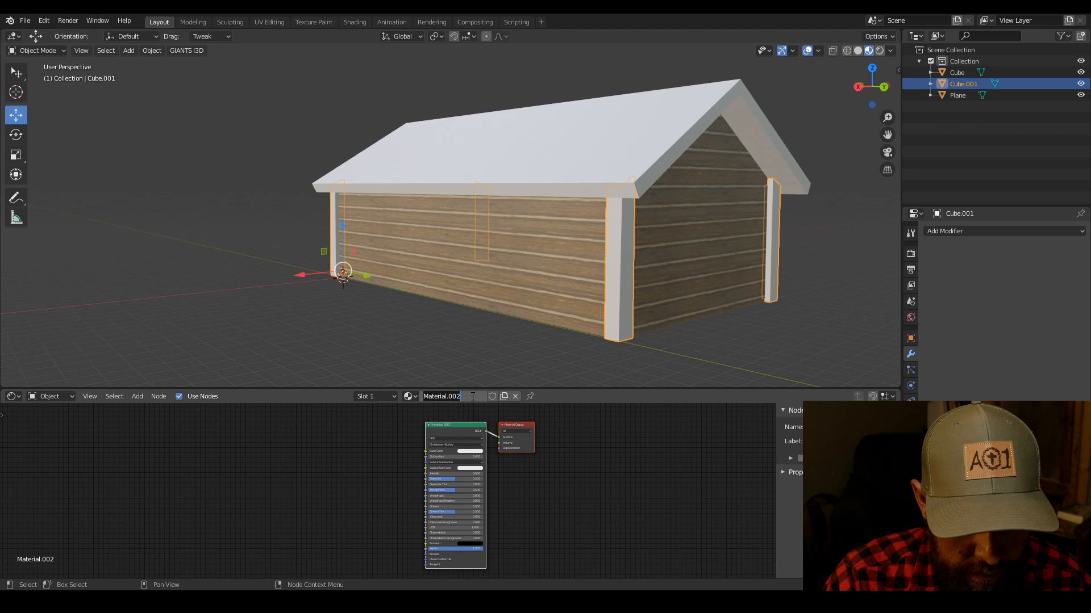
text(House)
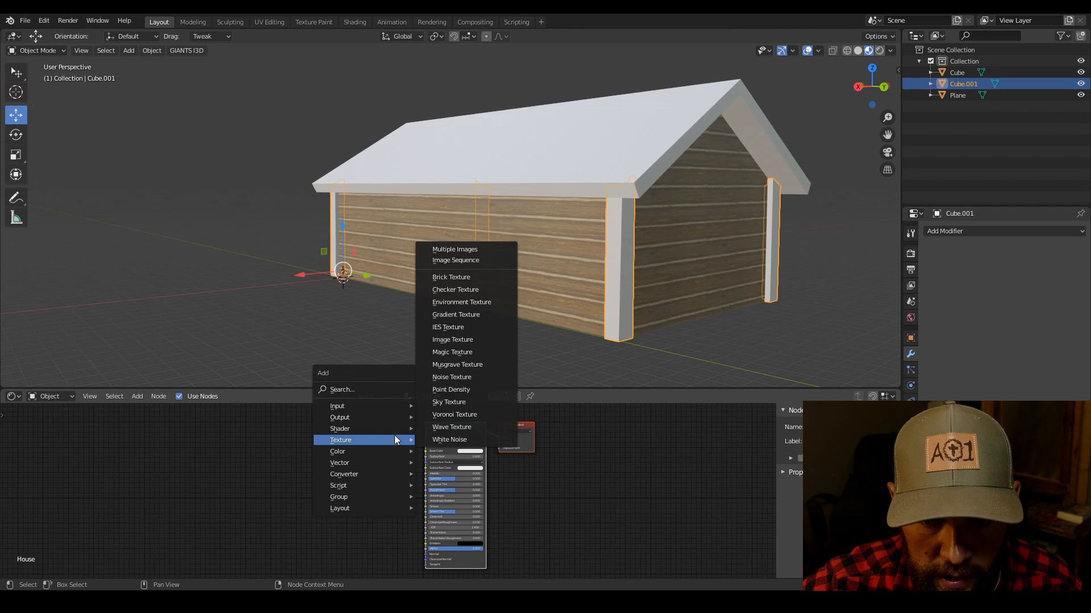
click(452, 339)
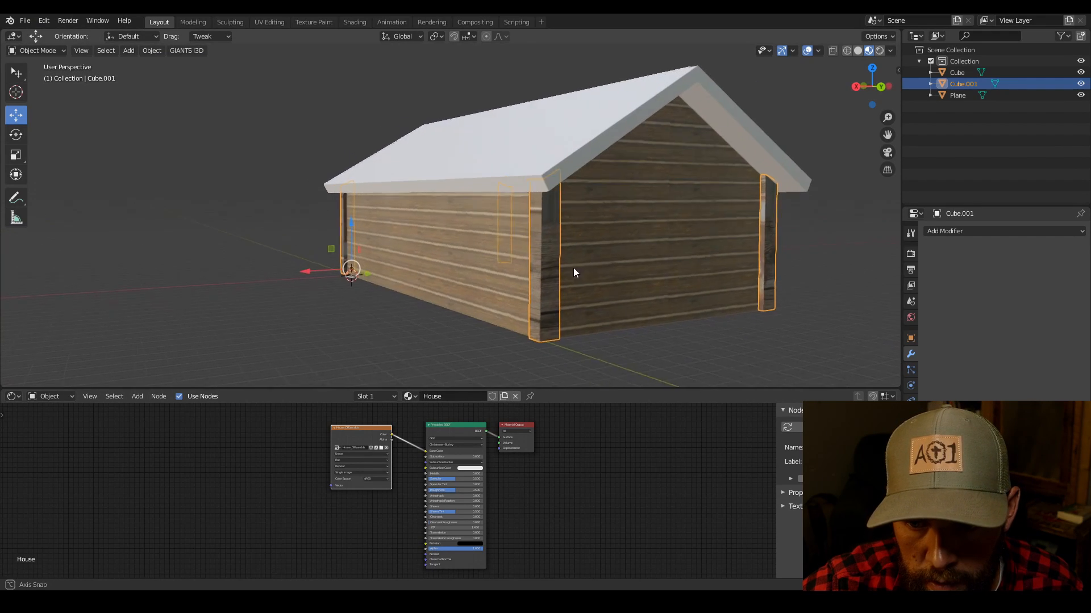
Use House_Diffuse.dds for the posts and move their UV islands onto the weathered wood strip
click(11, 396)
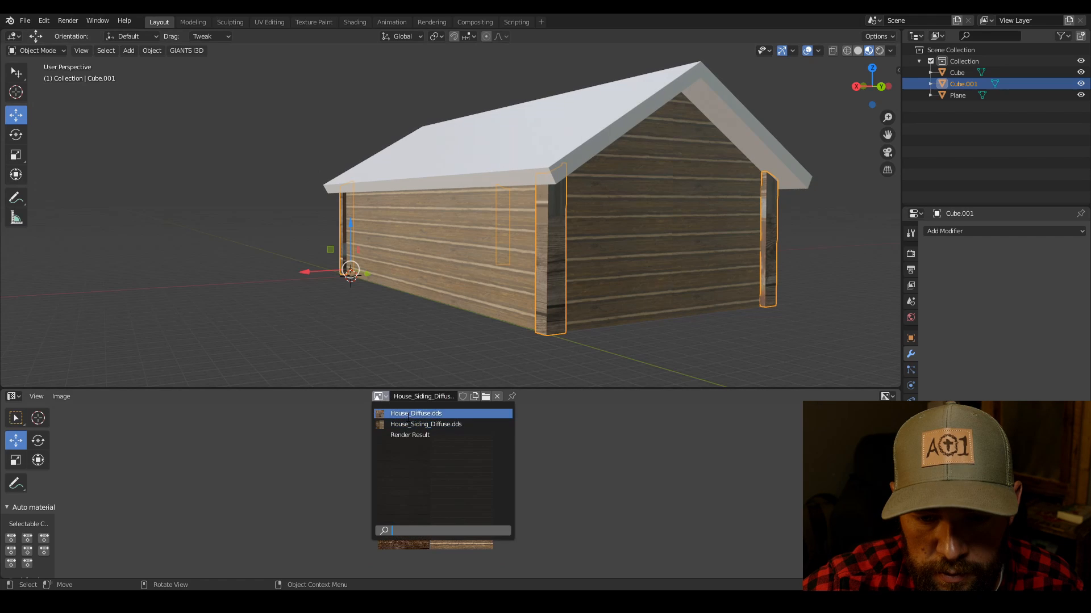
click(415, 414)
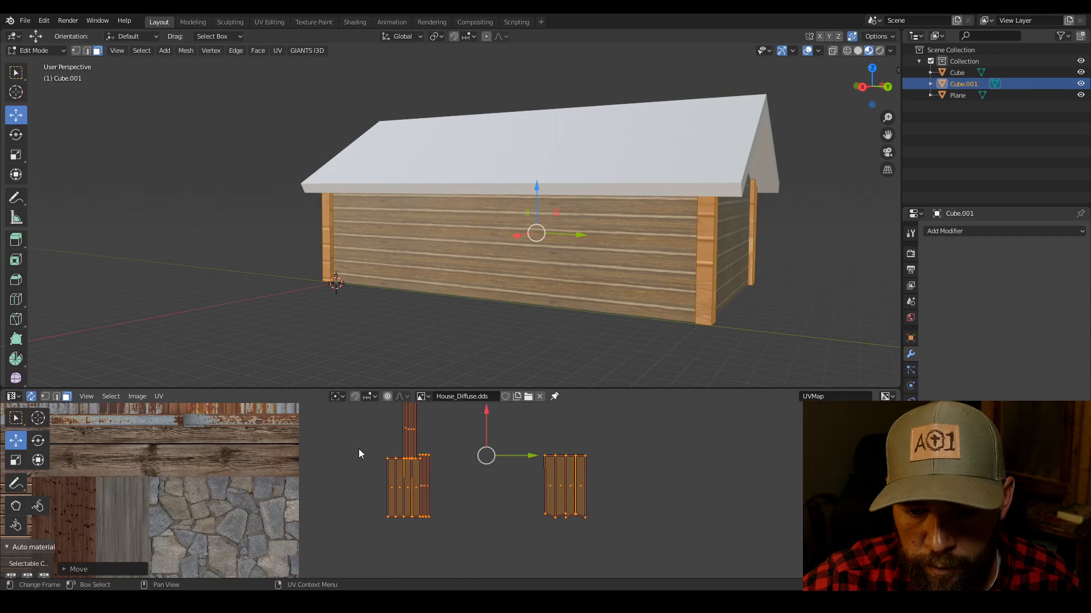
drag(408, 459, 417, 487)
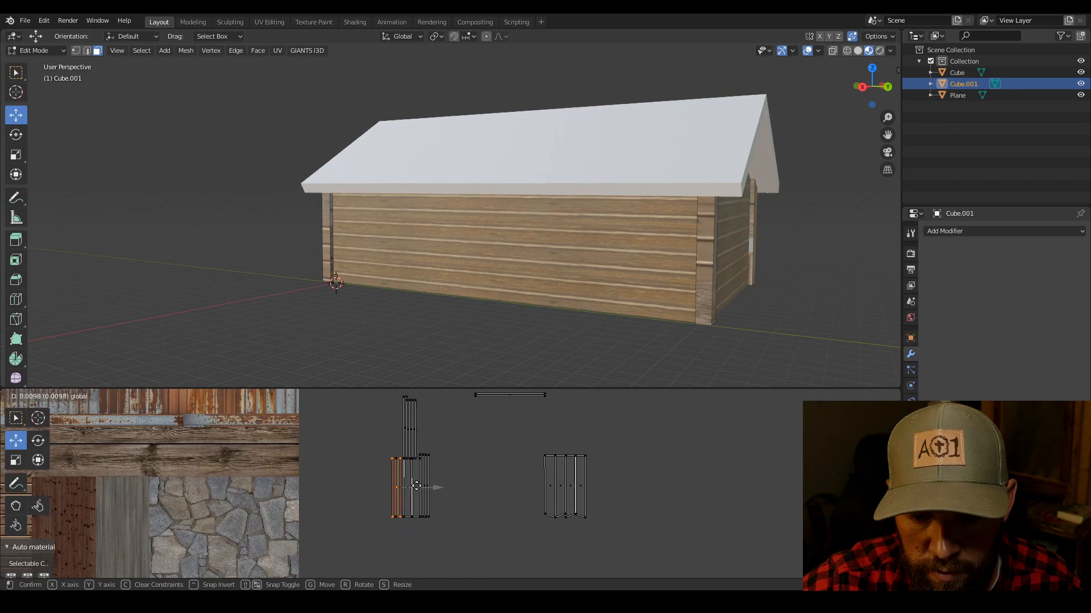
drag(417, 486, 451, 489)
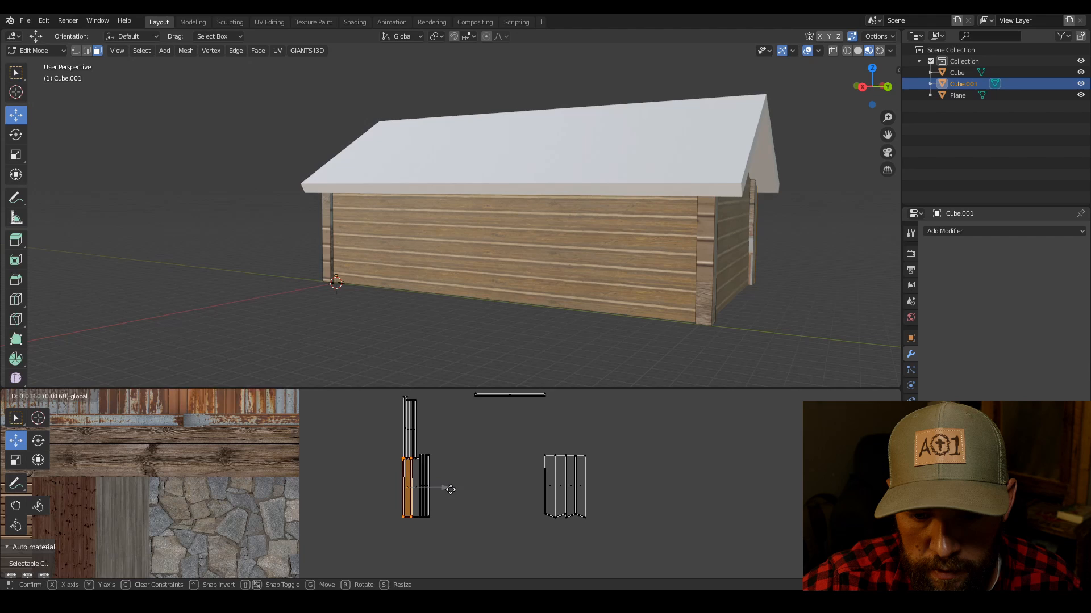
drag(449, 490, 446, 491)
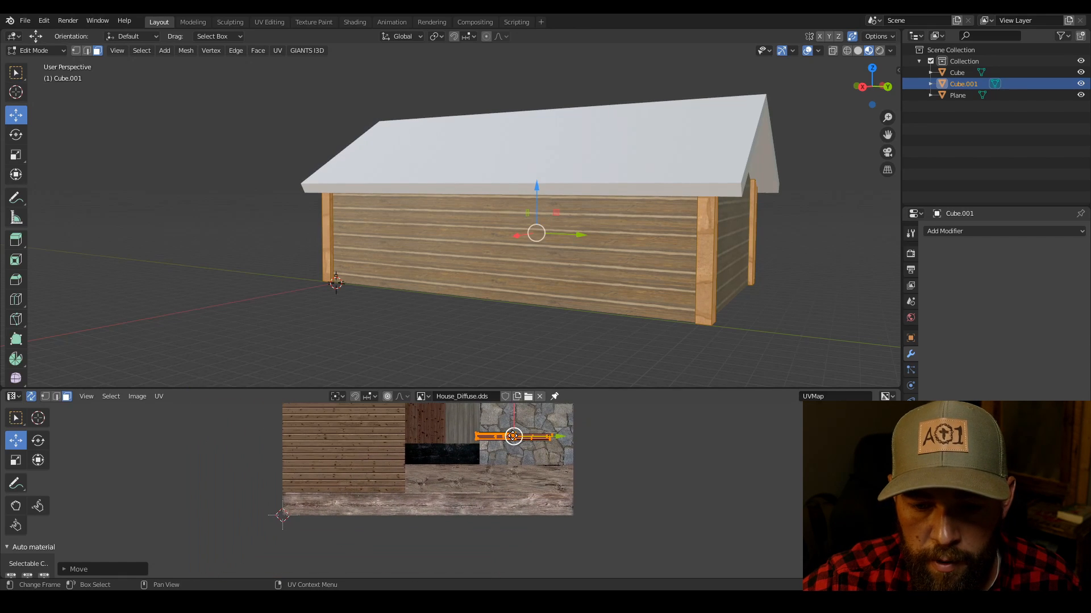
drag(512, 436, 438, 503)
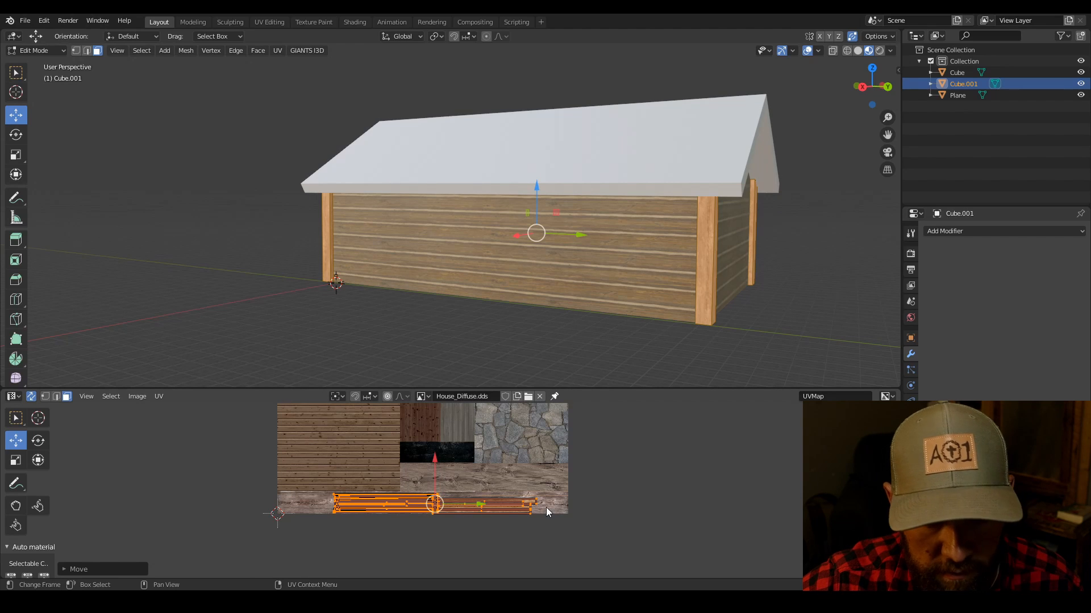
drag(542, 504, 600, 513)
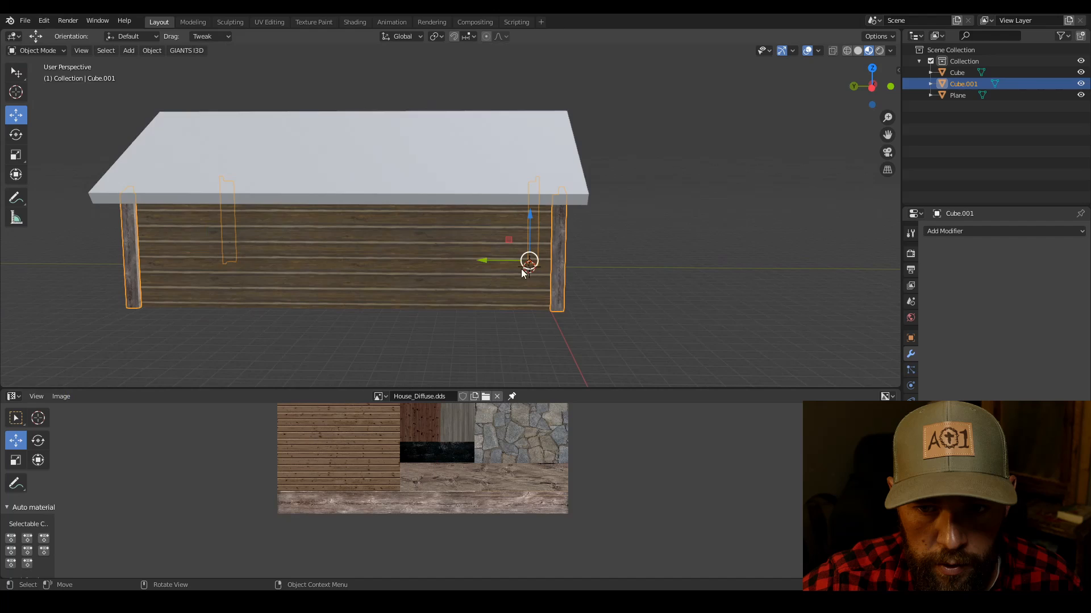
Smart-UV-unwrap the roof in Edit Mode and begin assigning it a material
drag(522, 272, 474, 261)
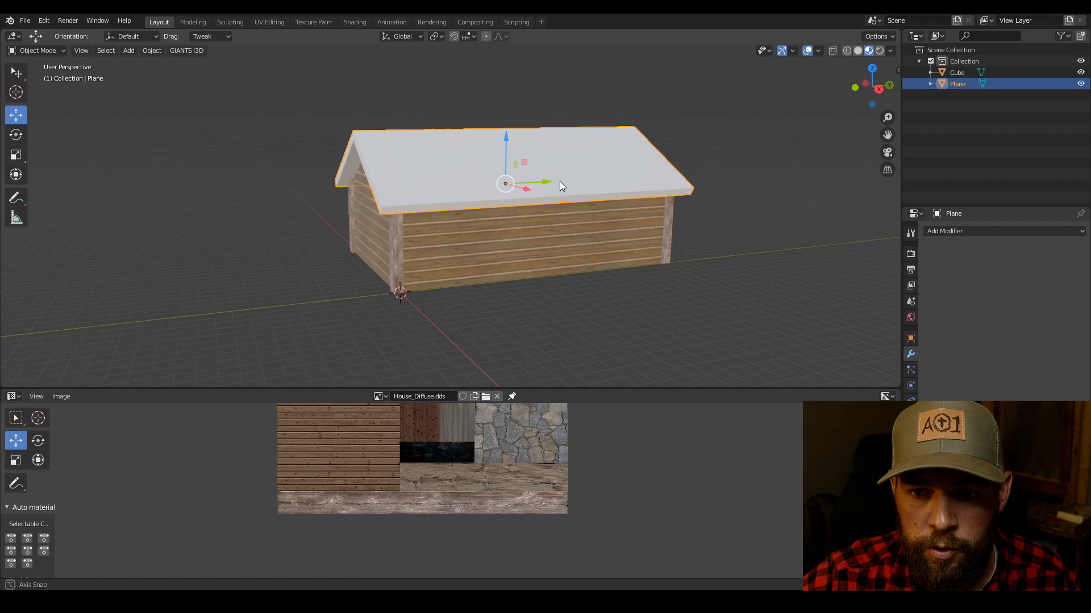
drag(561, 185, 610, 182)
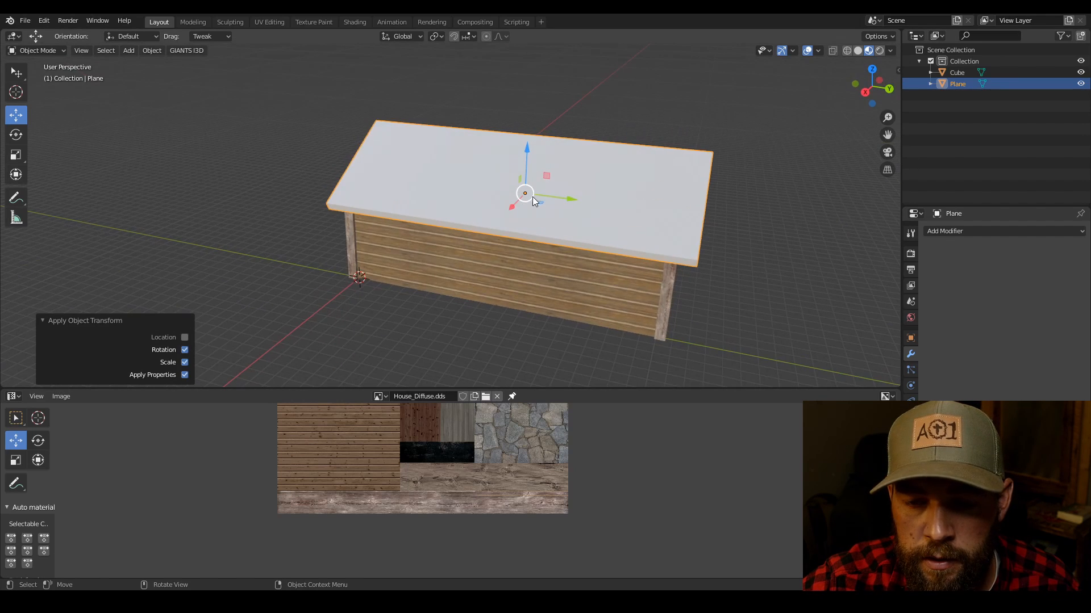
key(Tab)
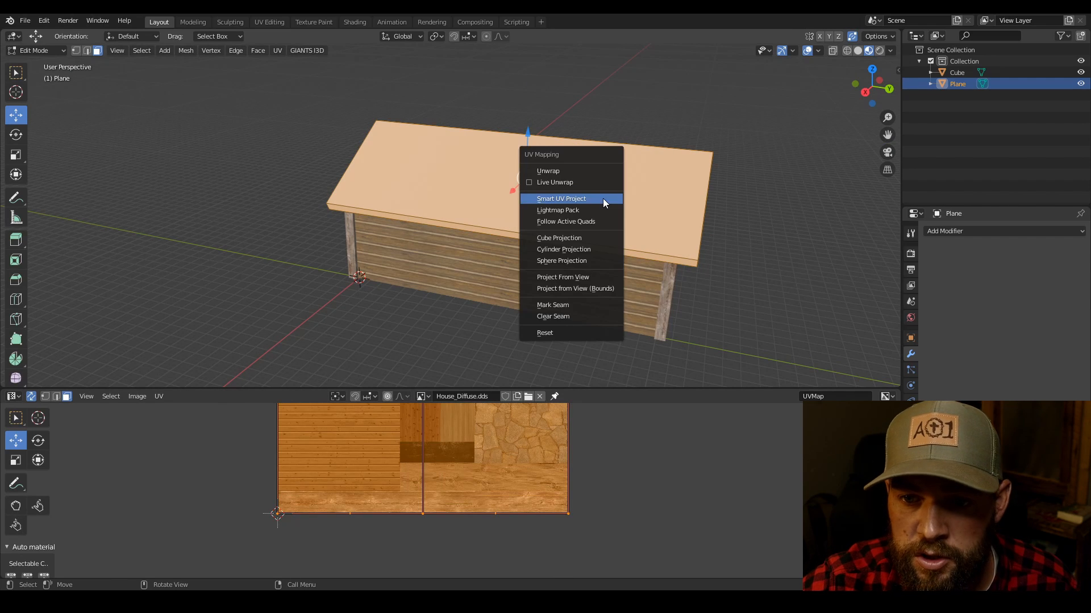
click(562, 198)
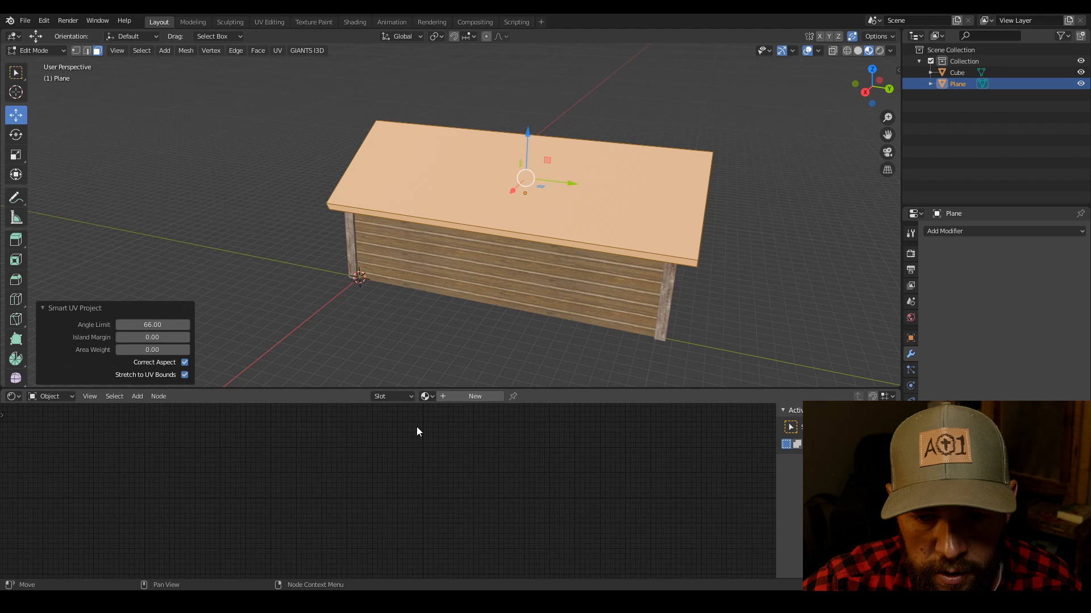
click(425, 396)
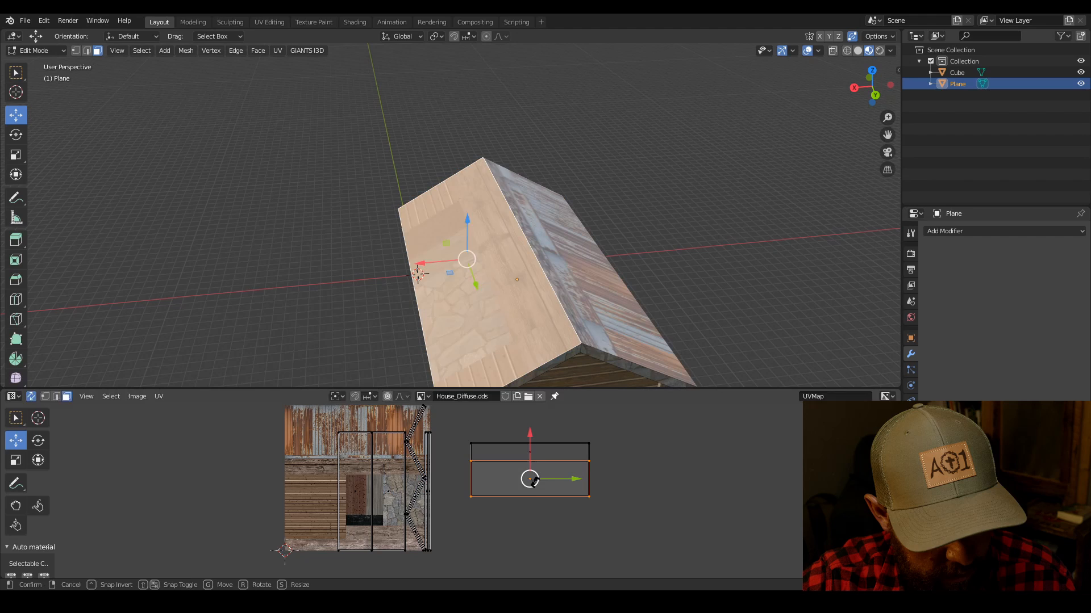
Move the roof UV islands onto the rusty metal strip of the House atlas
drag(529, 479, 541, 460)
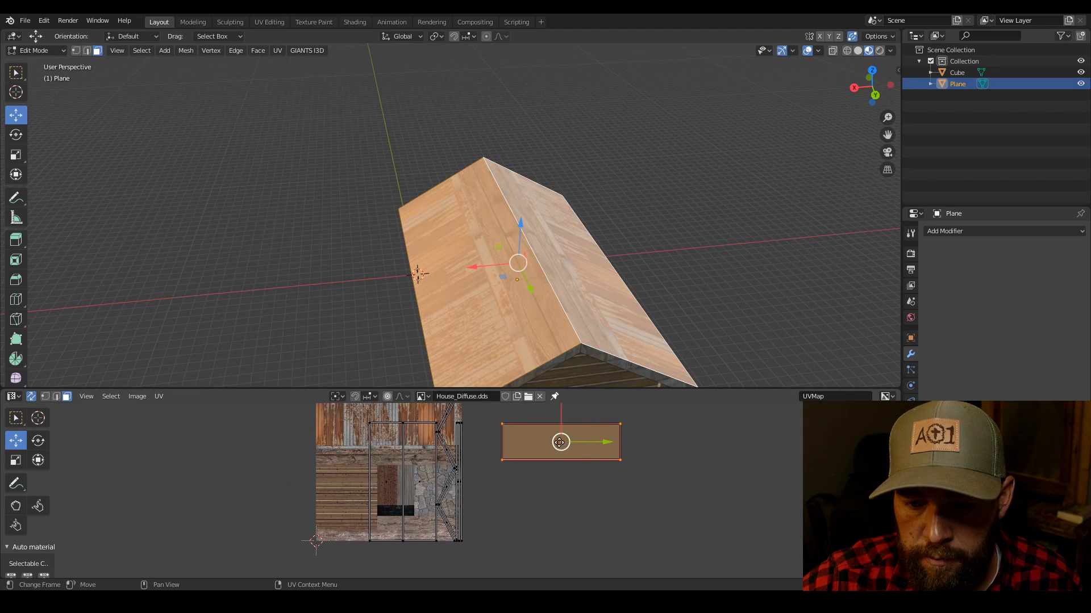
drag(560, 442, 387, 427)
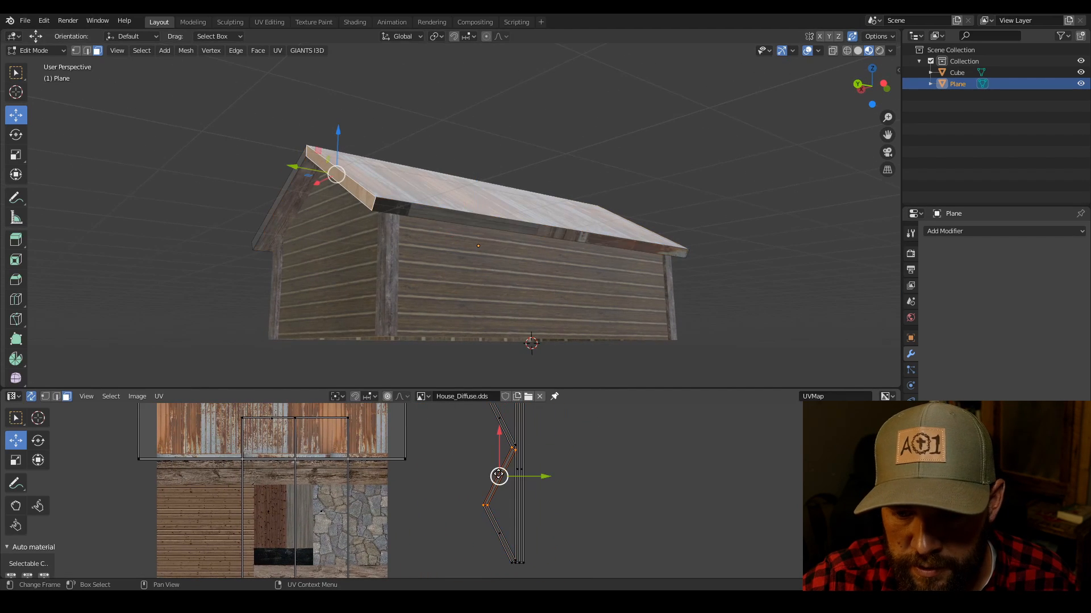
Move the roof edge trim UV strips onto the wood plank region of the texture atlas
drag(498, 477, 507, 467)
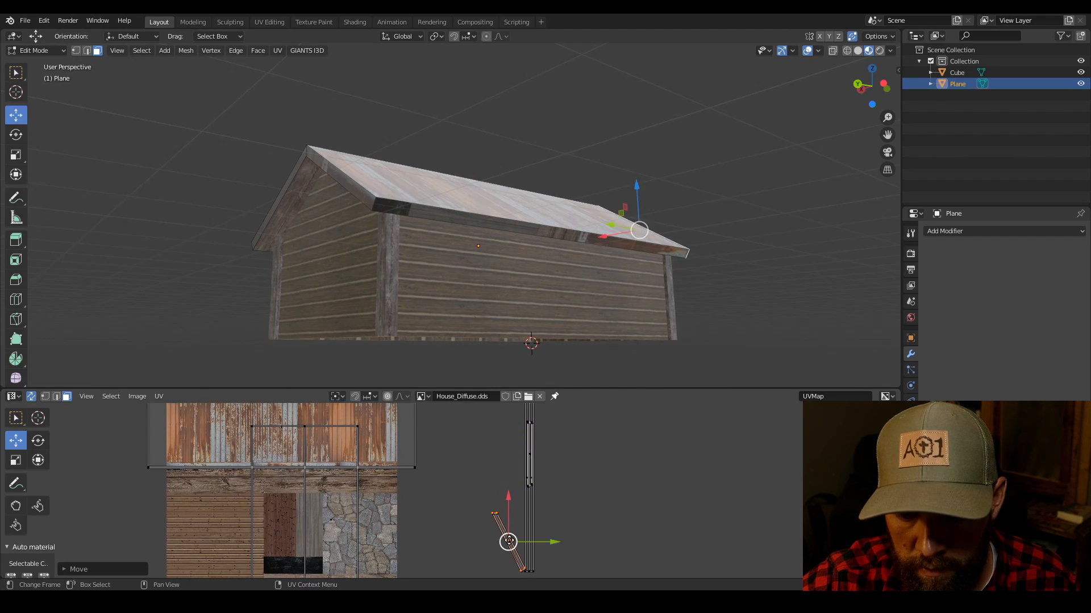
drag(508, 541, 518, 536)
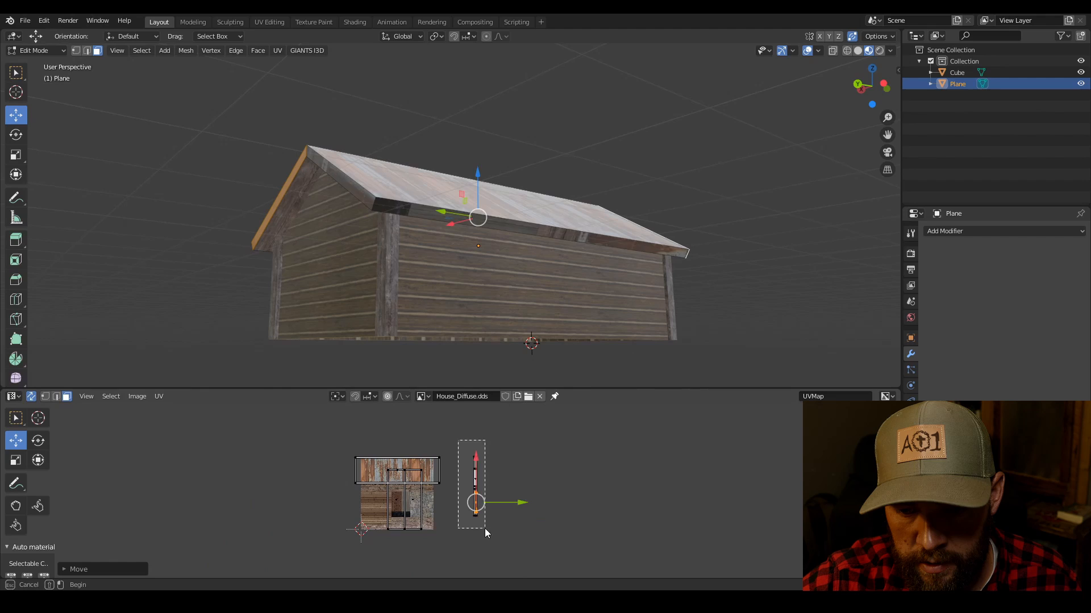
drag(477, 502, 440, 487)
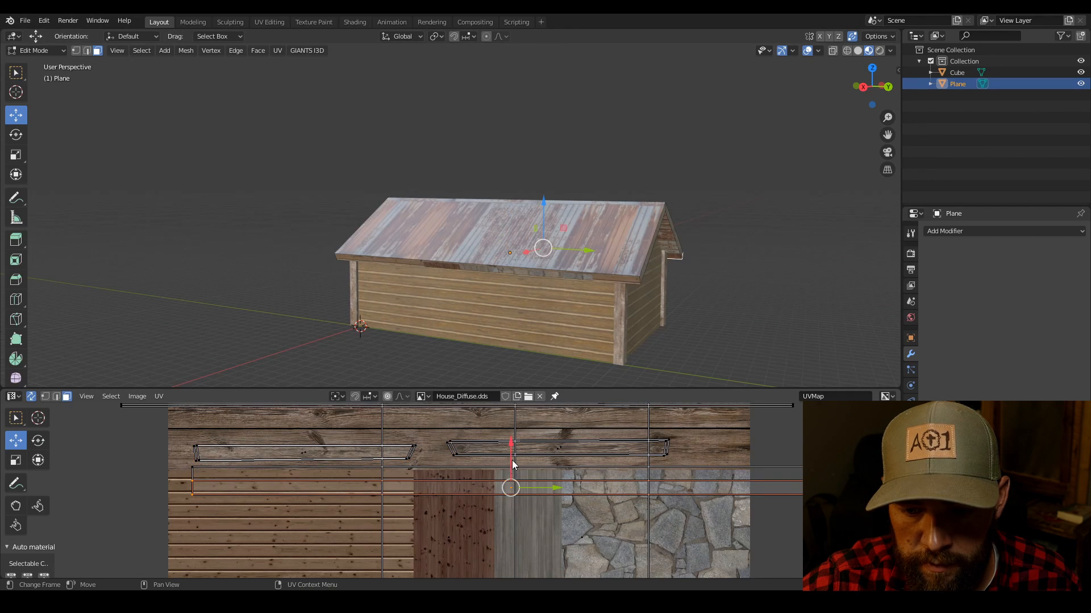
drag(510, 487, 510, 473)
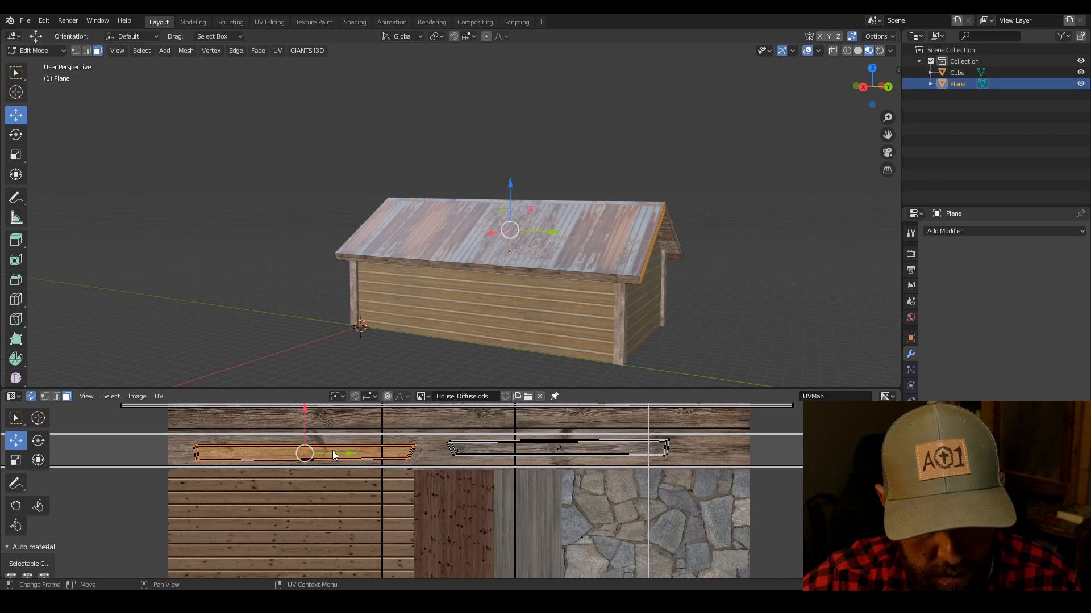
key(s)
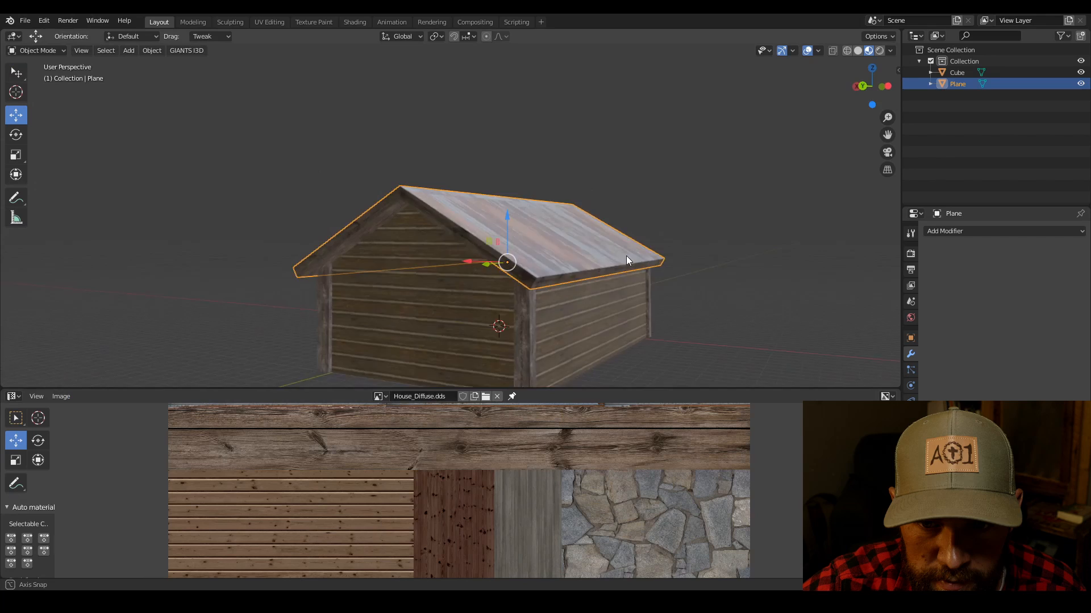
drag(626, 261, 569, 169)
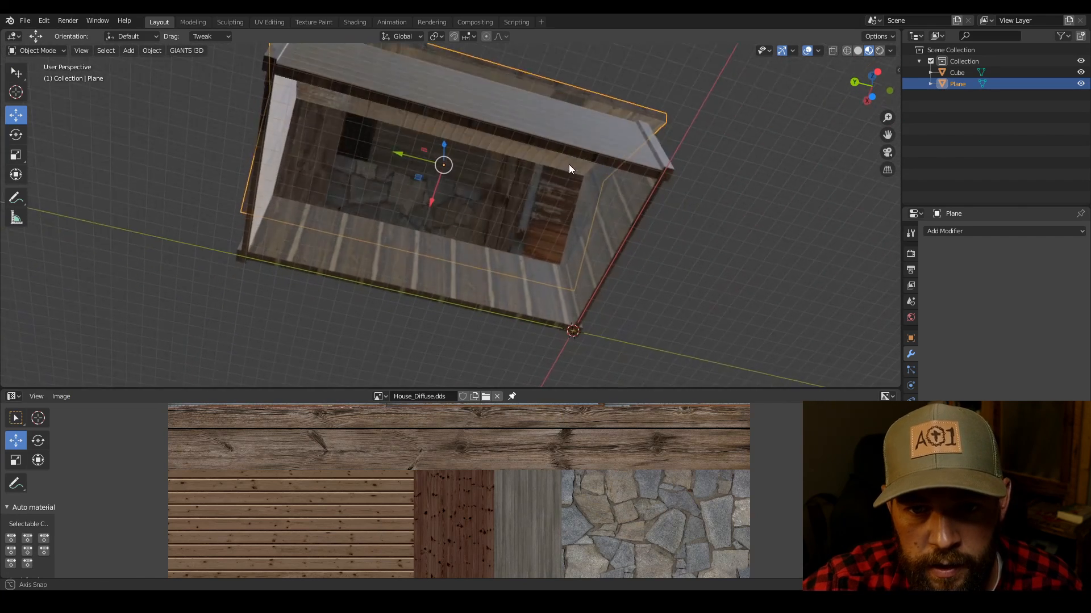
drag(570, 168, 438, 165)
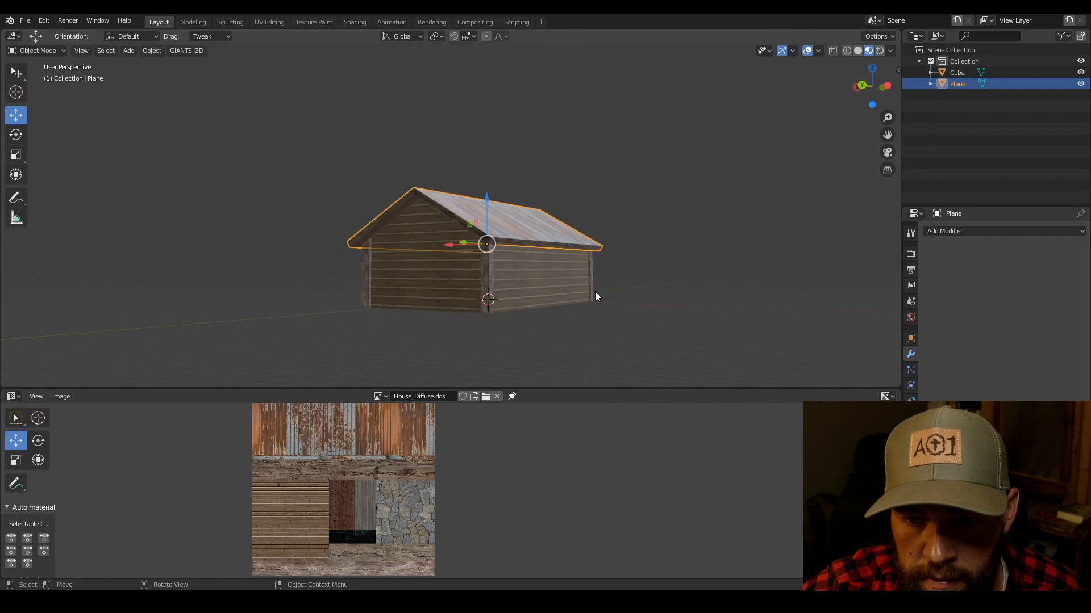
drag(594, 296, 526, 300)
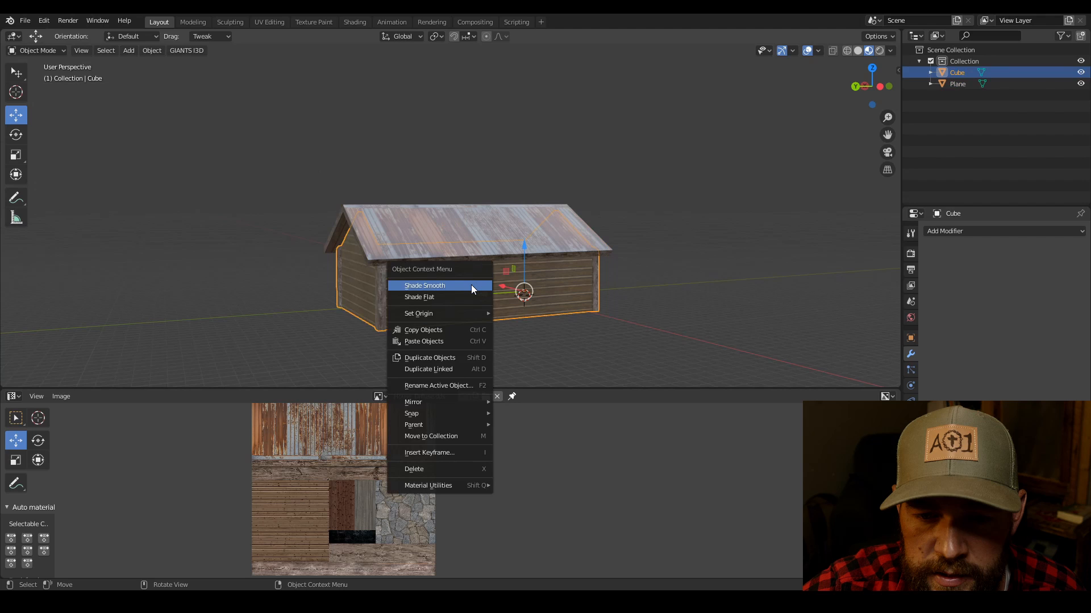
Smooth the wall shading and rename the roof plane object to Roof
click(424, 286)
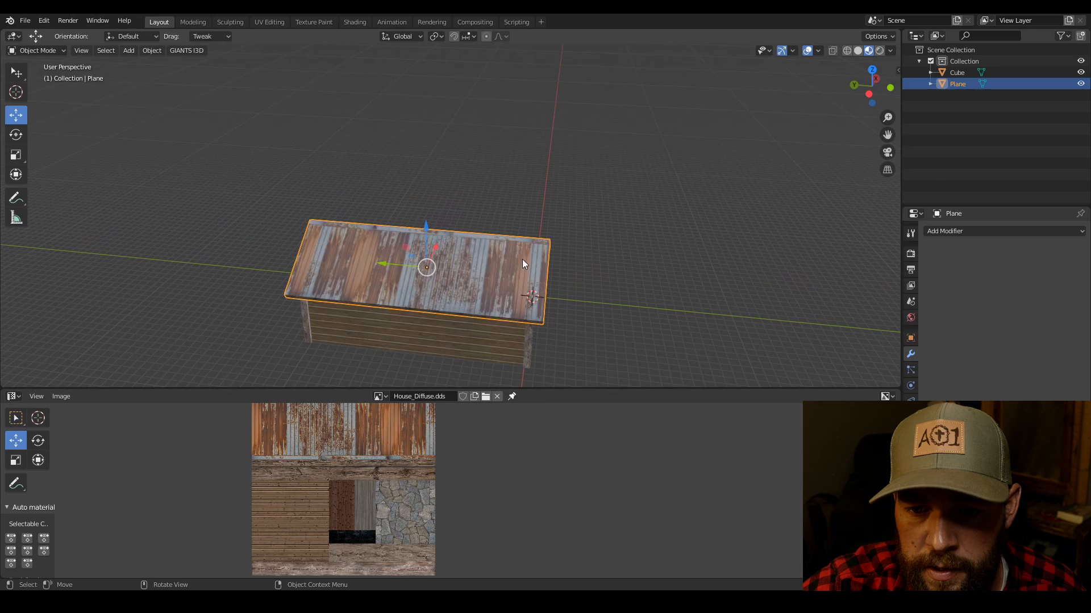
click(1003, 231)
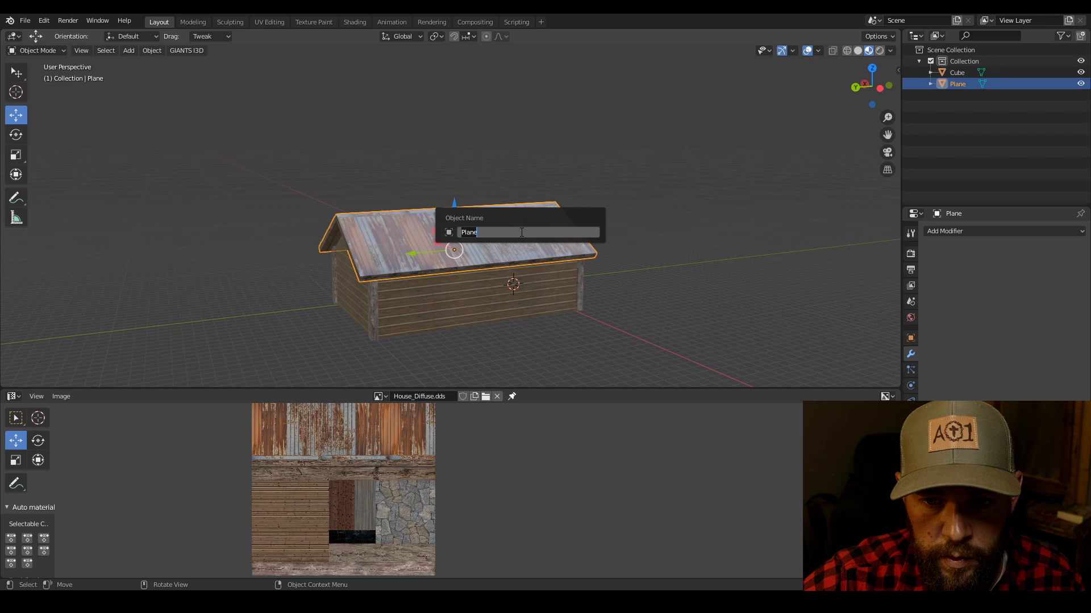
text(Roo)
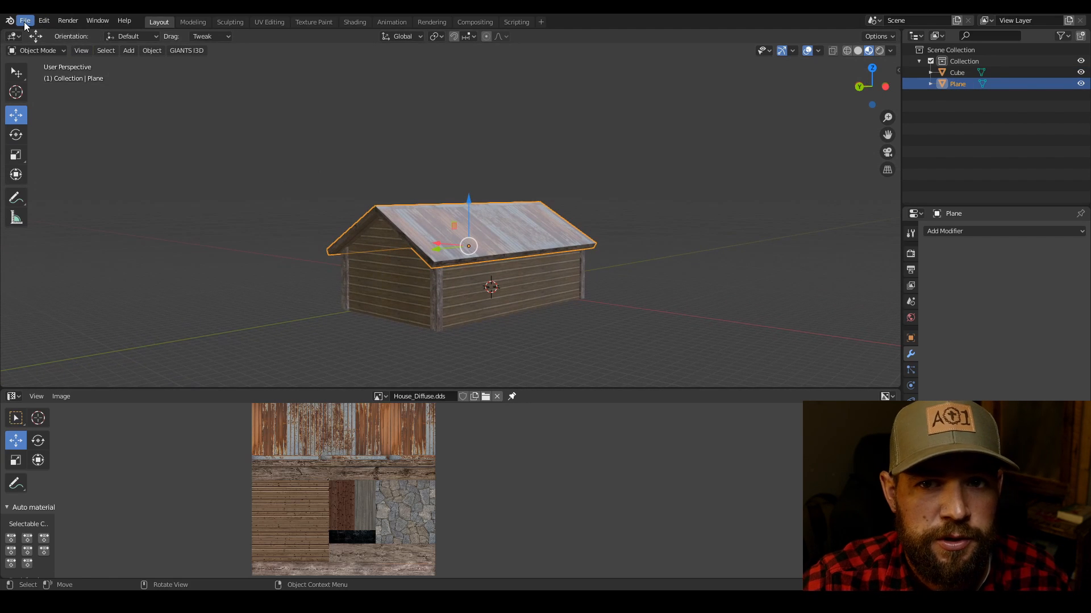
click(31, 21)
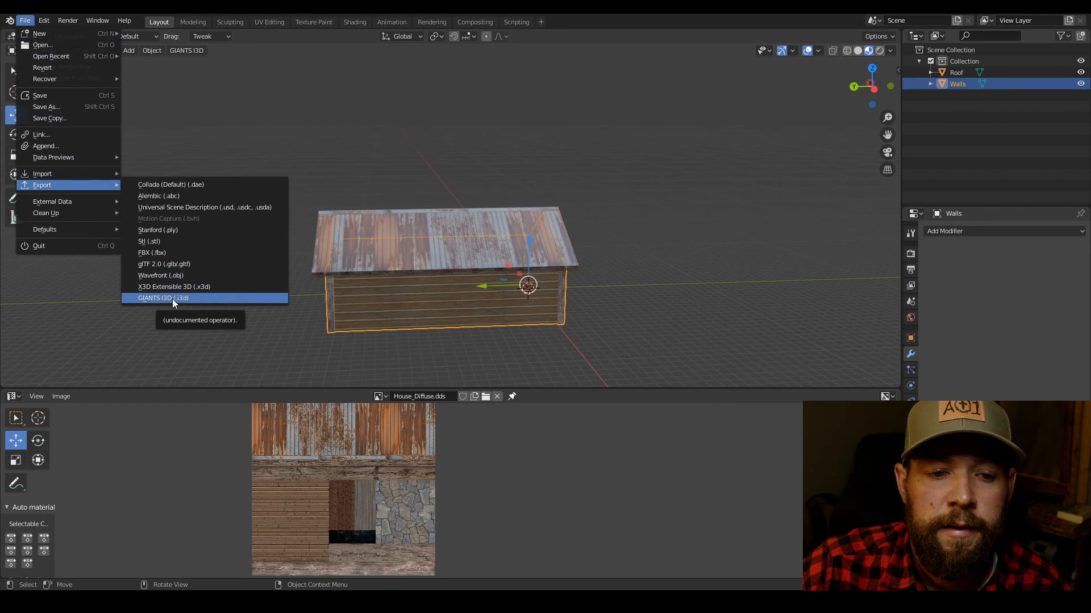
Export the house as HouseTutorial.i3d in GIANTS I3D format into House_Tutorial
click(163, 298)
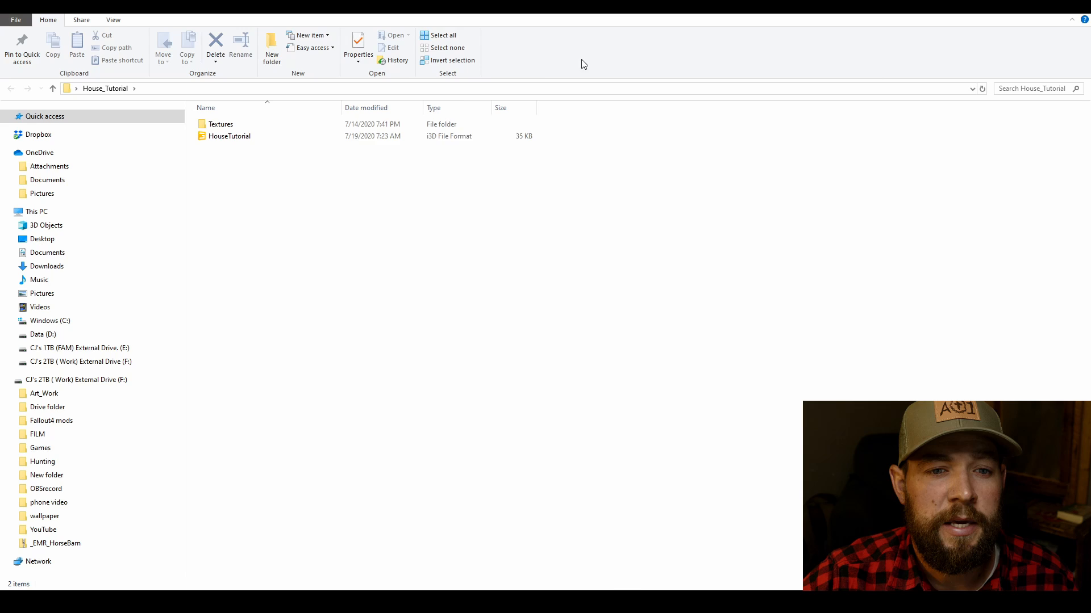
In Notepad++, set HouseTutorial.i3d's siding texture path to Textures/House_Siding_Diffuse.dds
click(229, 136)
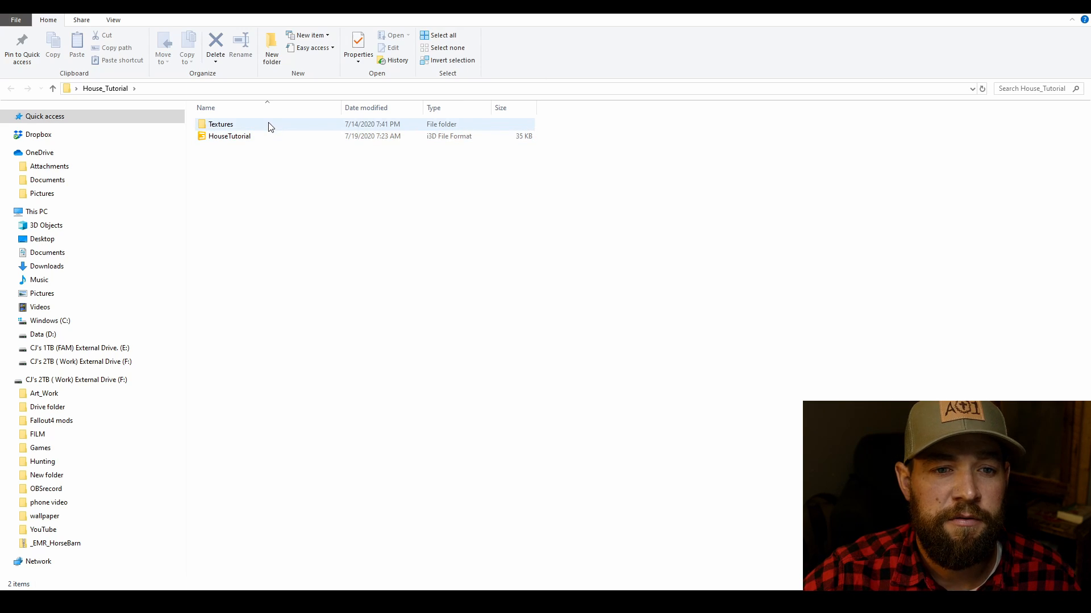
click(229, 136)
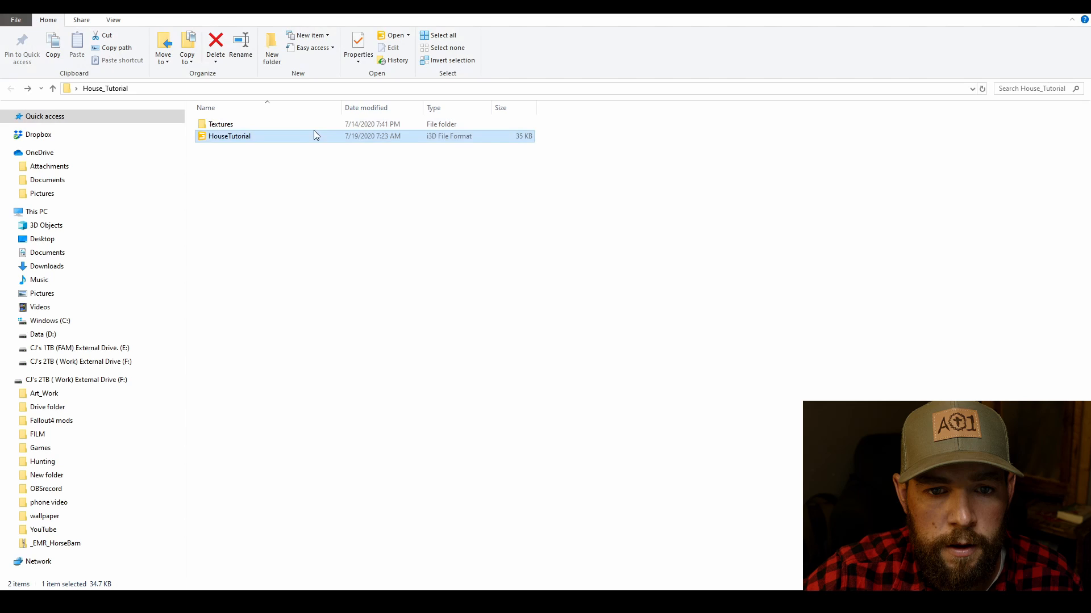
right_click(229, 136)
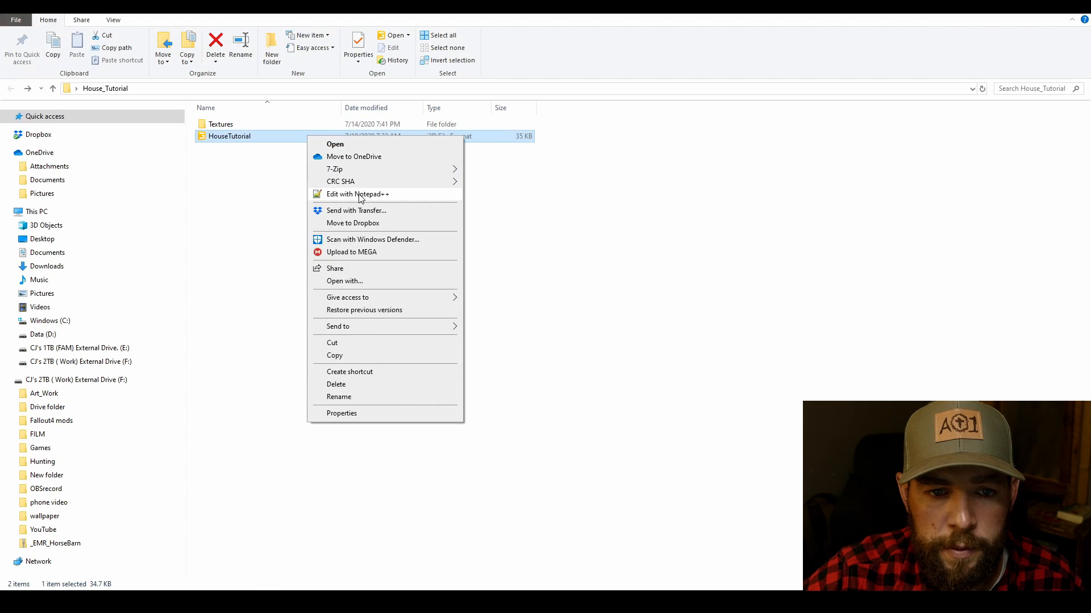
click(358, 194)
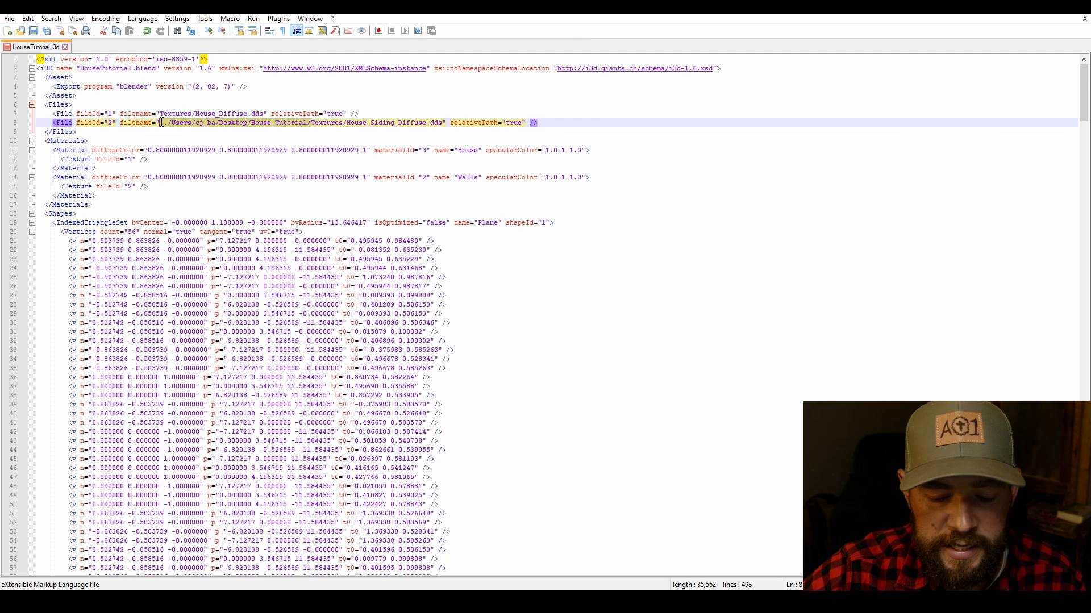
text(Textures/House_Siding_Diffuse.dds)
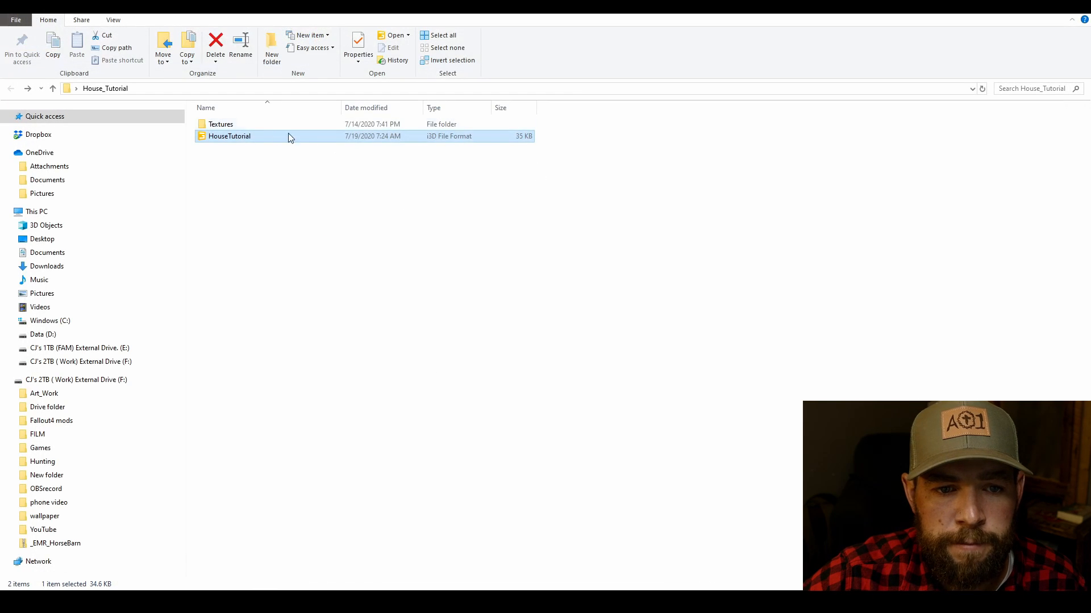
Open HouseTutorial.i3d in GIANTS Editor version 8.1.0
double_click(228, 136)
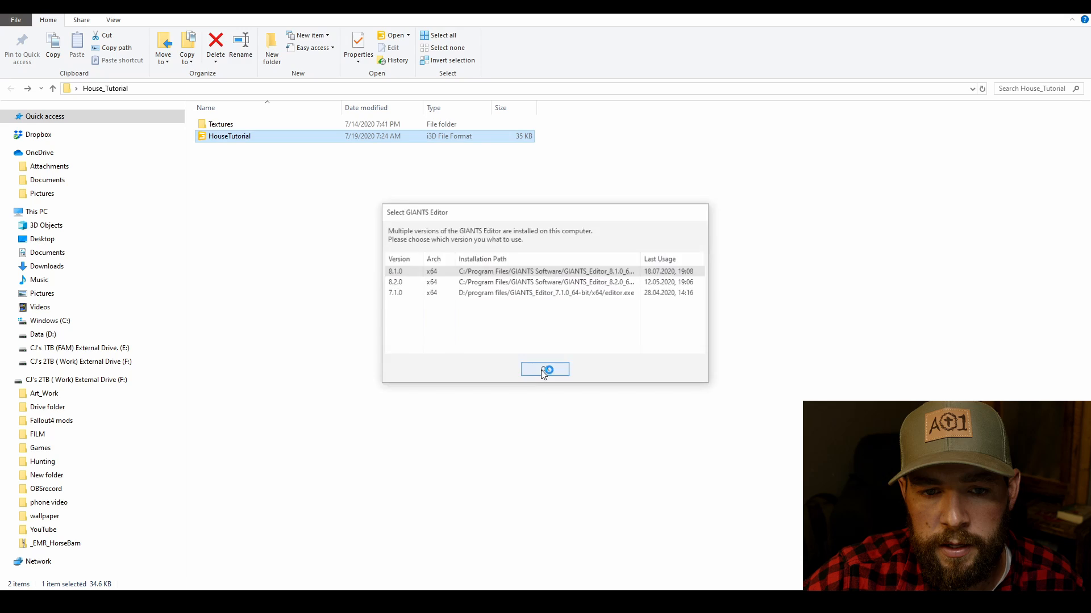
click(545, 369)
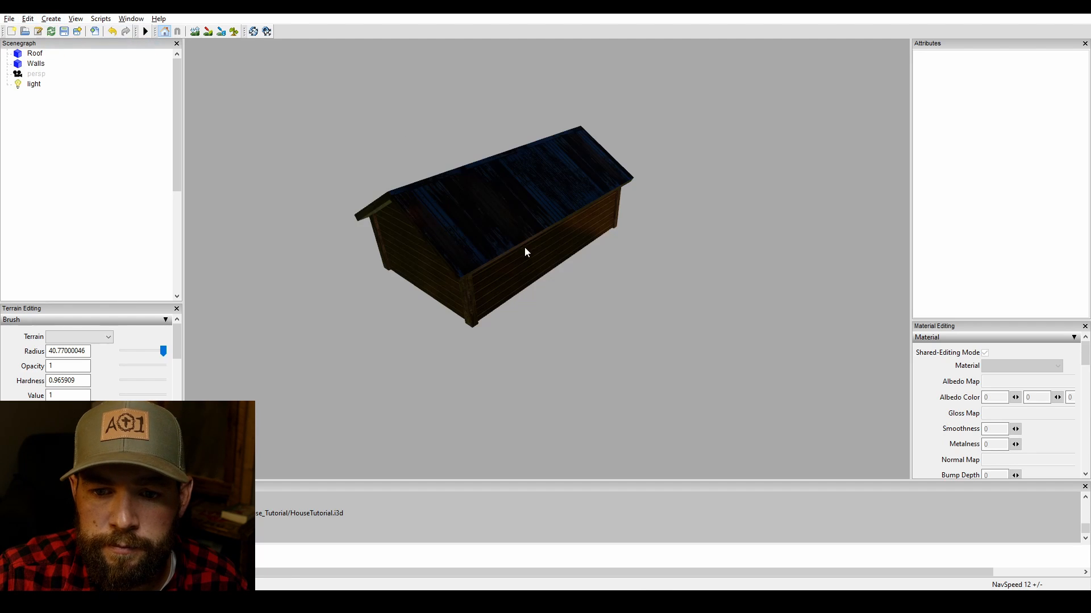
Set Roof smoothness and metalness to 0, and enable rigid body and shadow casting
click(34, 52)
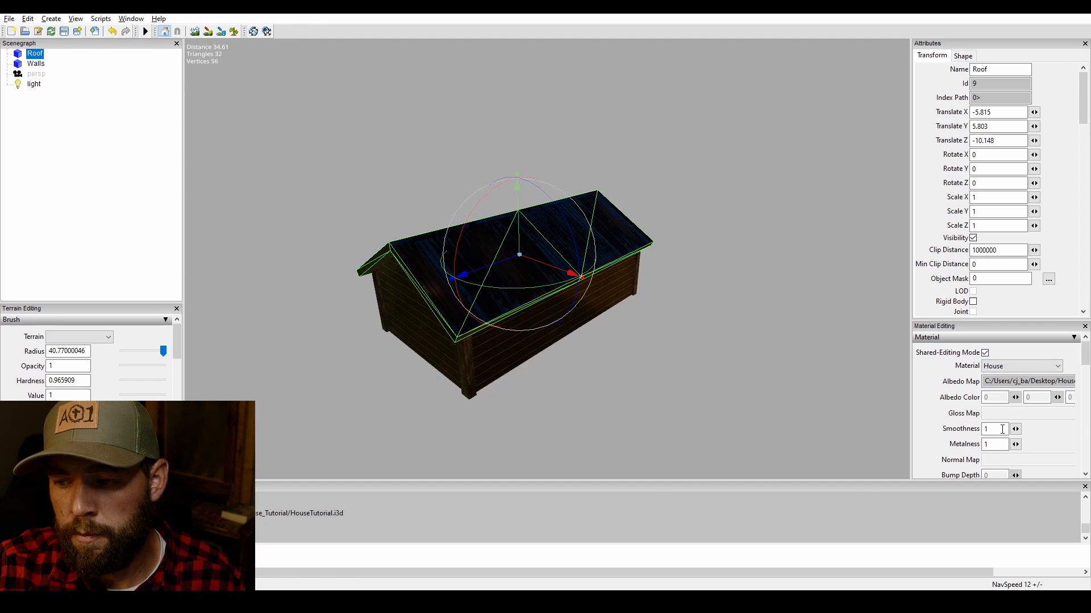
text(0)
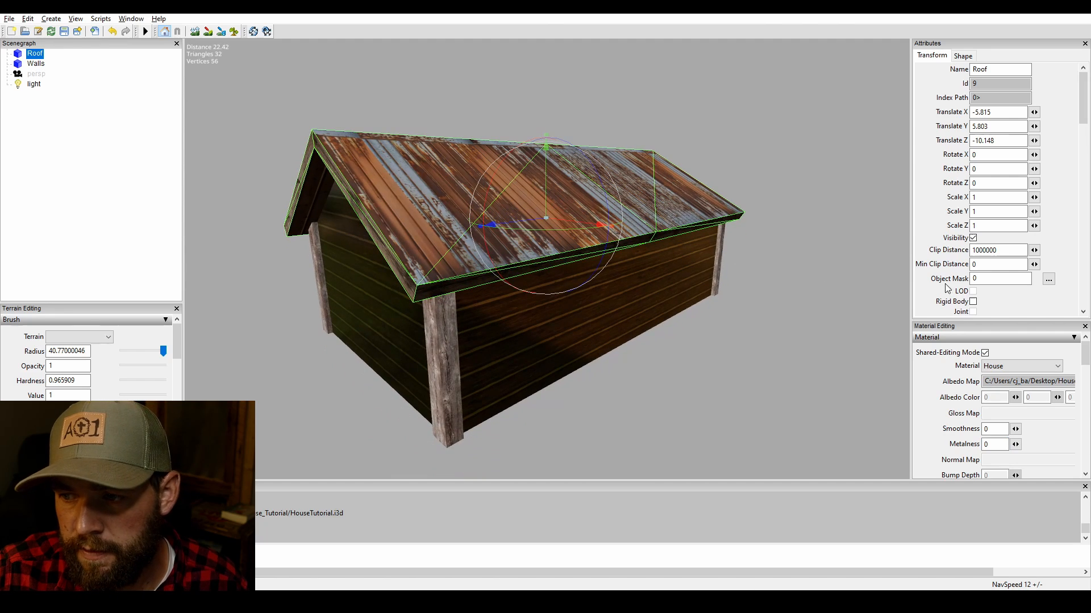
click(973, 302)
text(30)
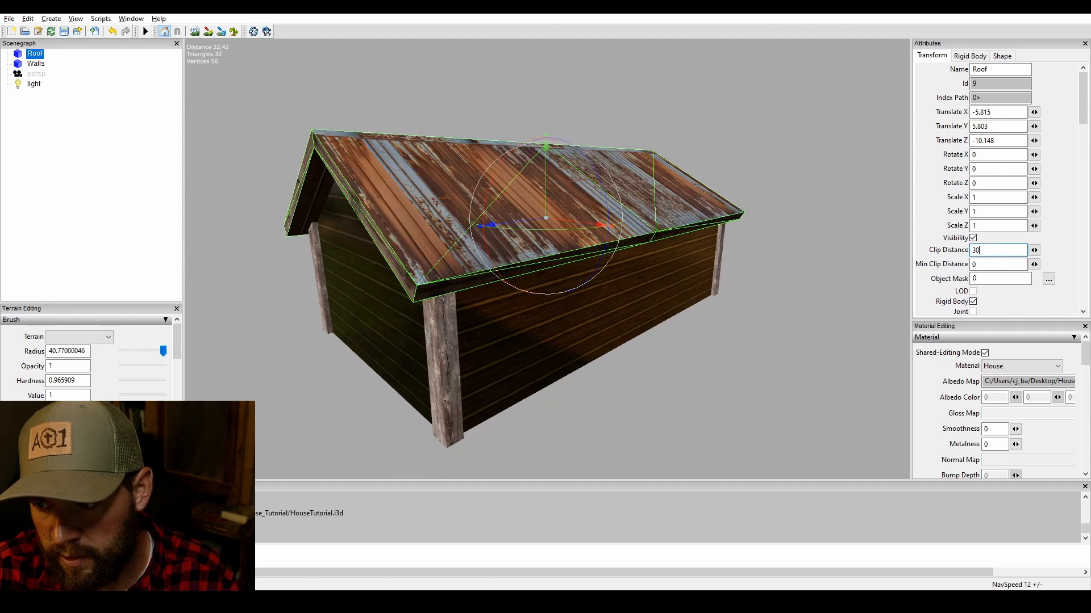
click(1002, 55)
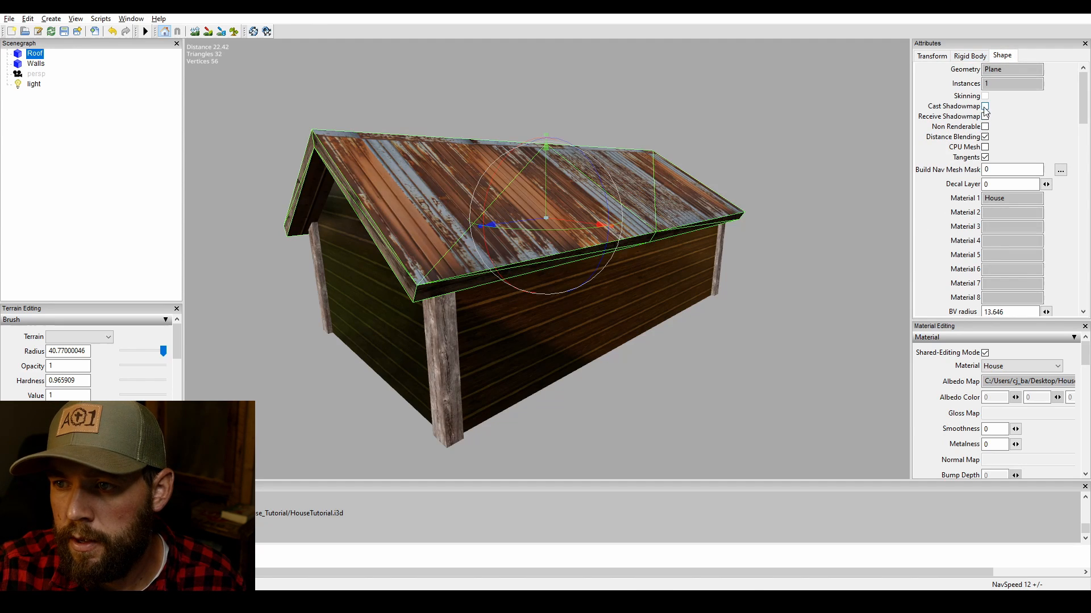
click(986, 106)
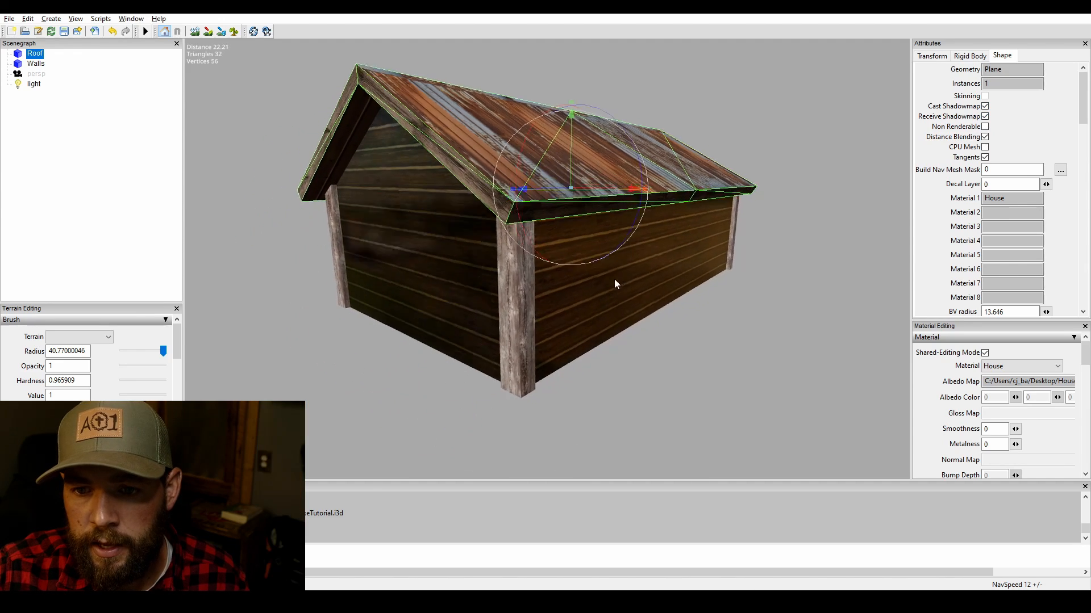
click(32, 63)
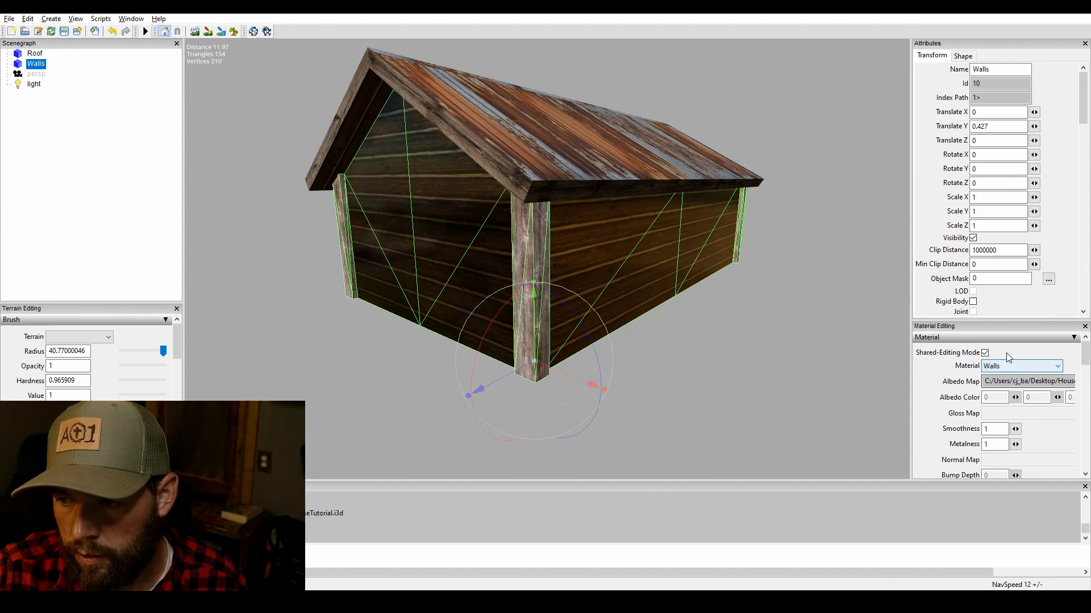
Give Walls a rigid body, clip distance 300, and cast and receive shadowmap
click(994, 429)
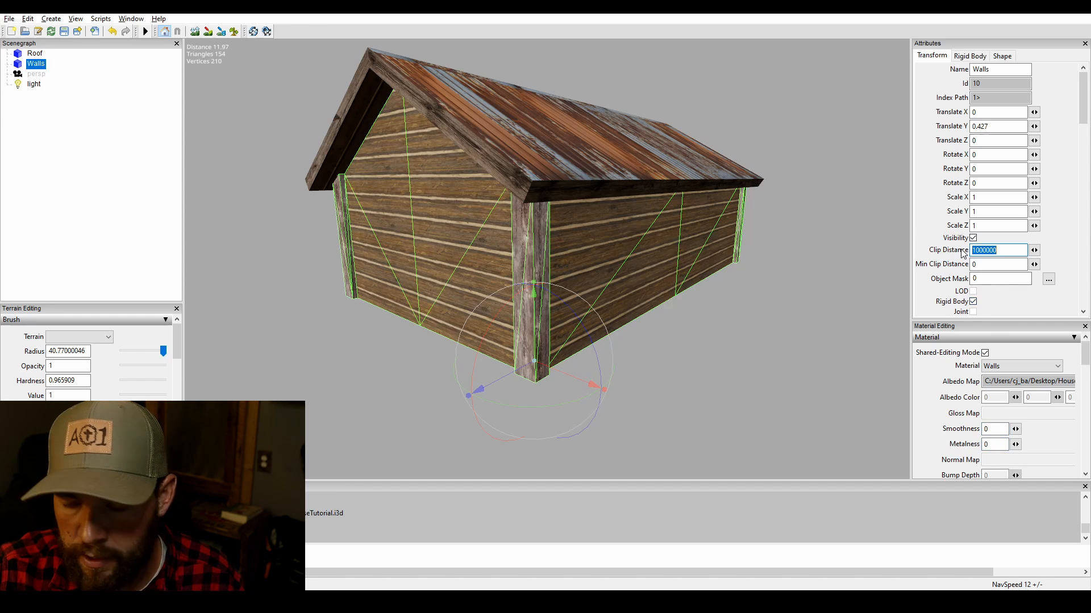
text(300)
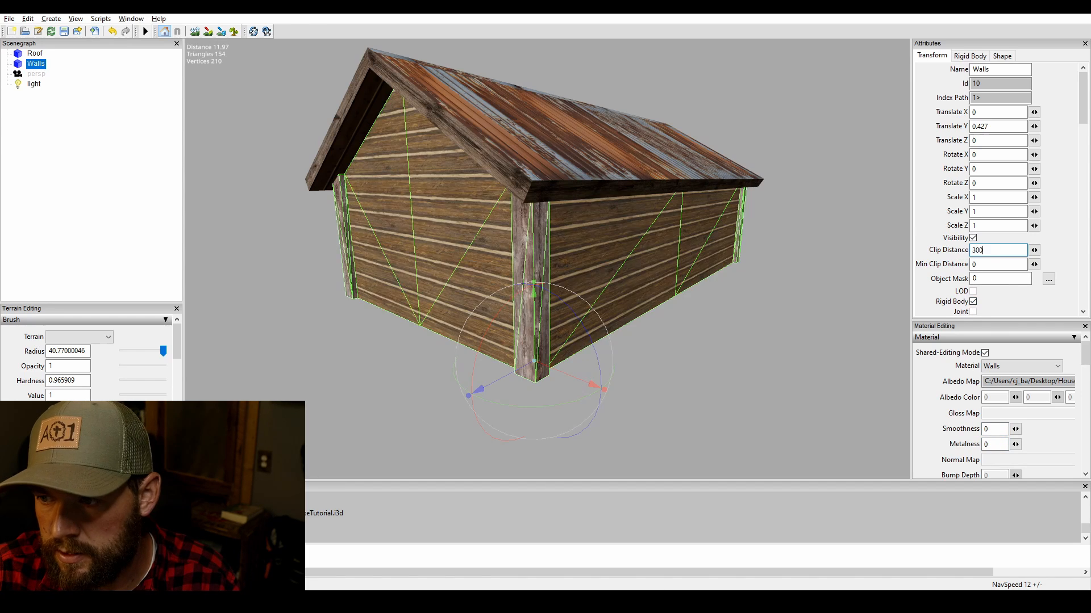
click(1003, 55)
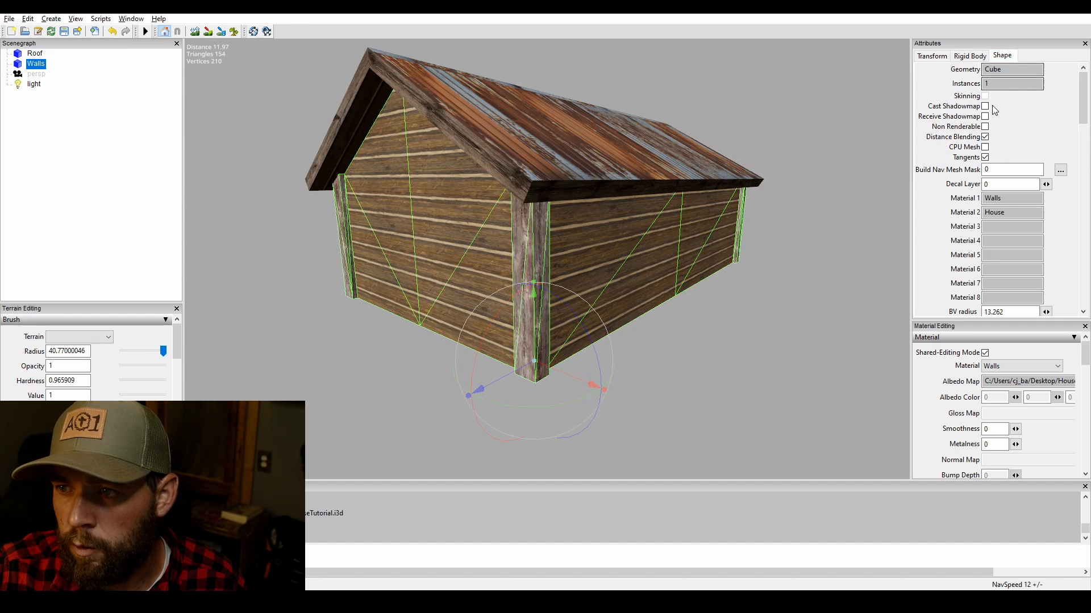
click(992, 106)
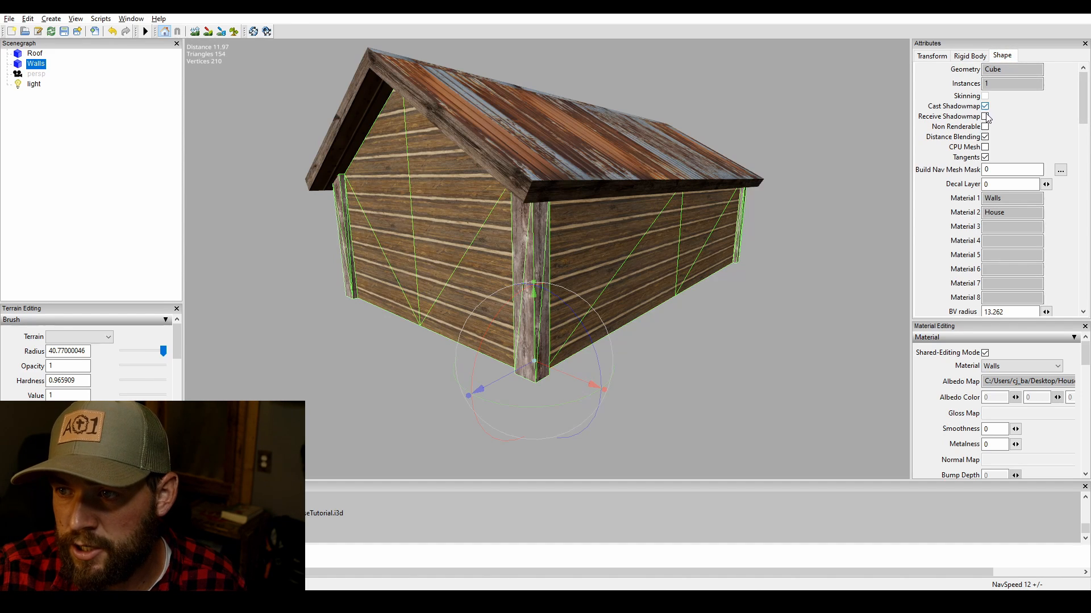
click(990, 116)
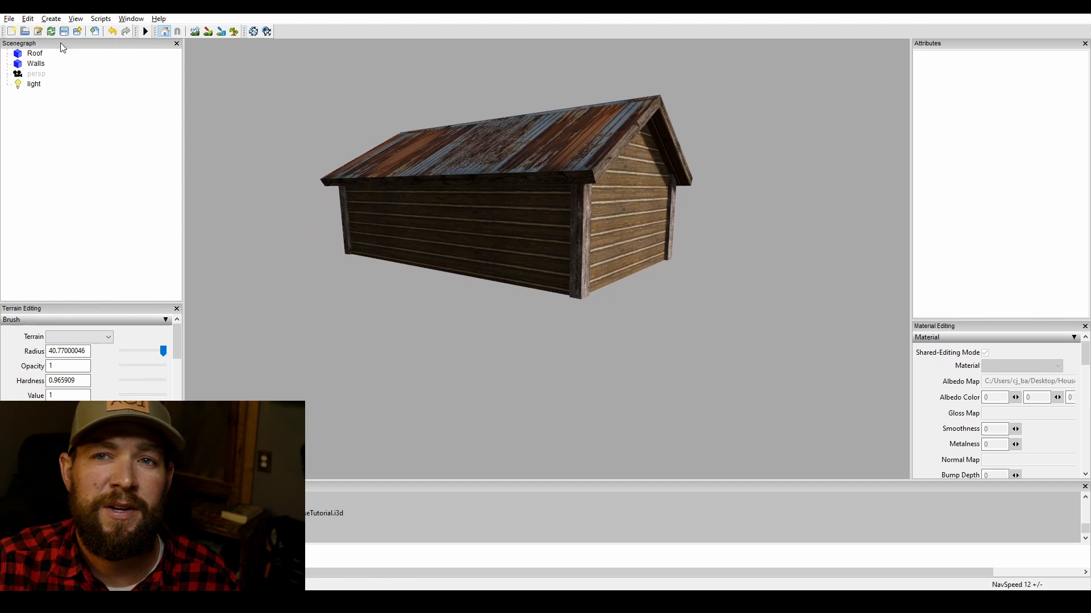
Start Save As and pick the existing HouseTutorial.i3d as the file name
click(7, 18)
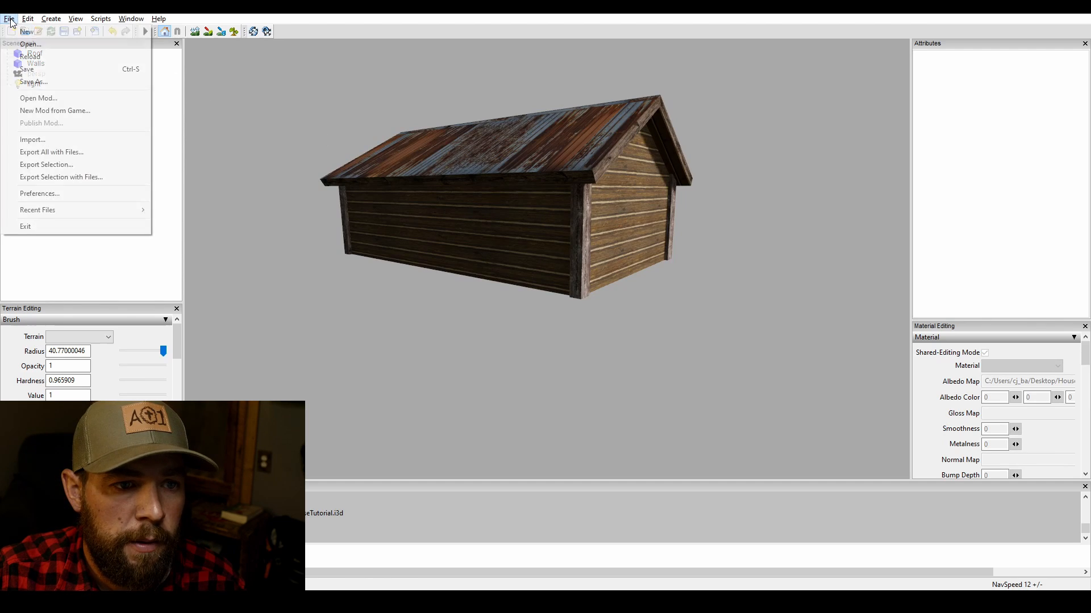
click(35, 82)
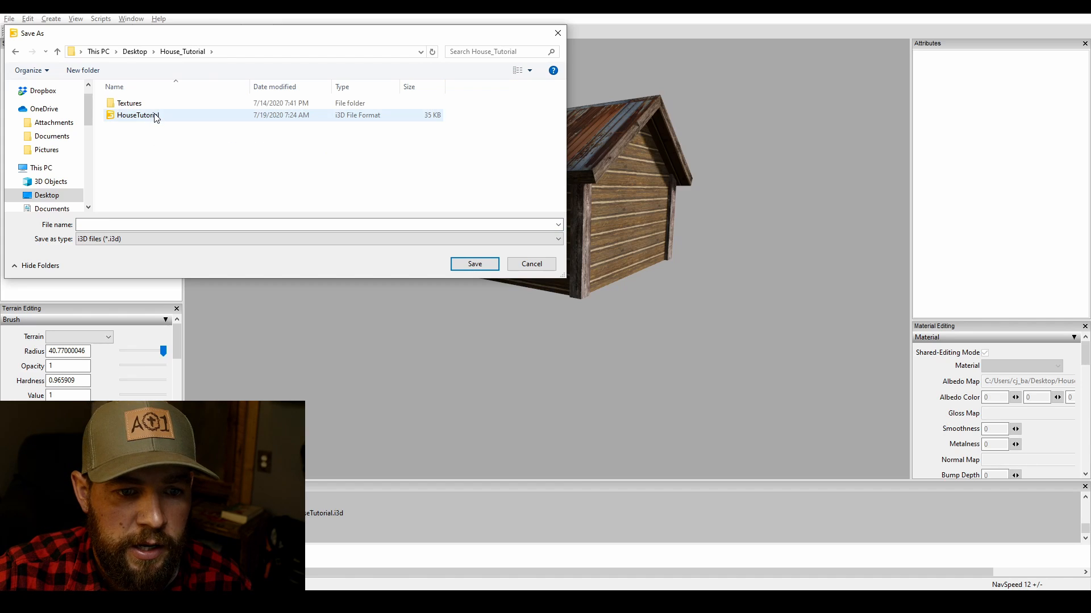
click(137, 115)
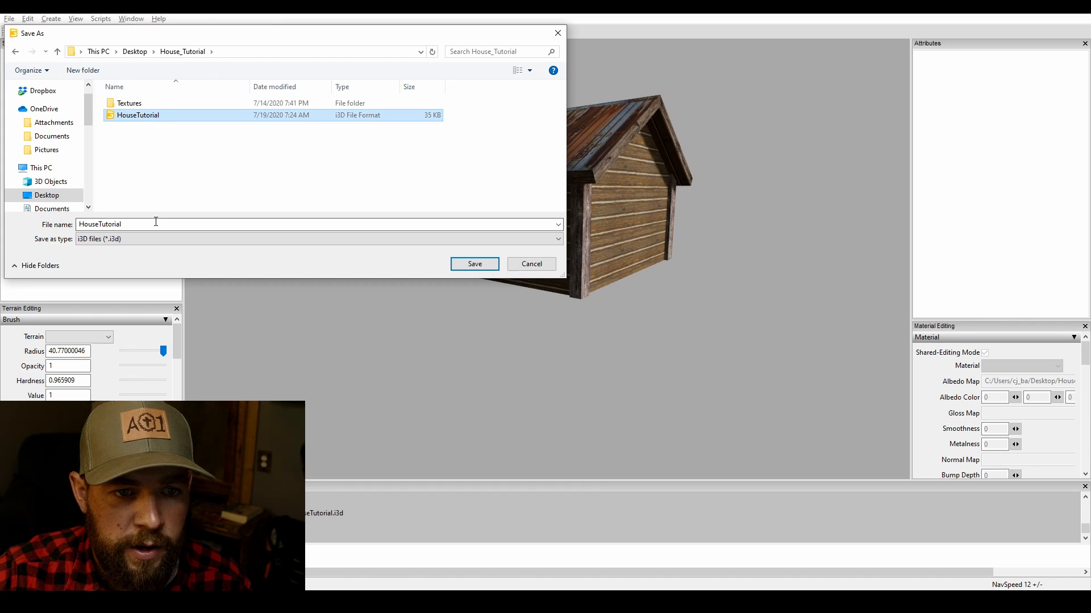